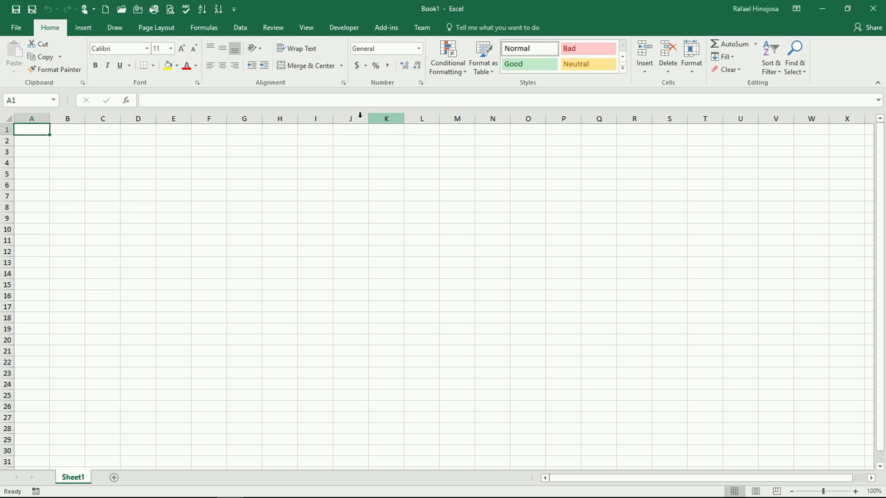
Step: Open the VBA editor for Book1 via the Developer tab's Visual Basic button
{"action": "left_click", "coordinate": [343, 27]}
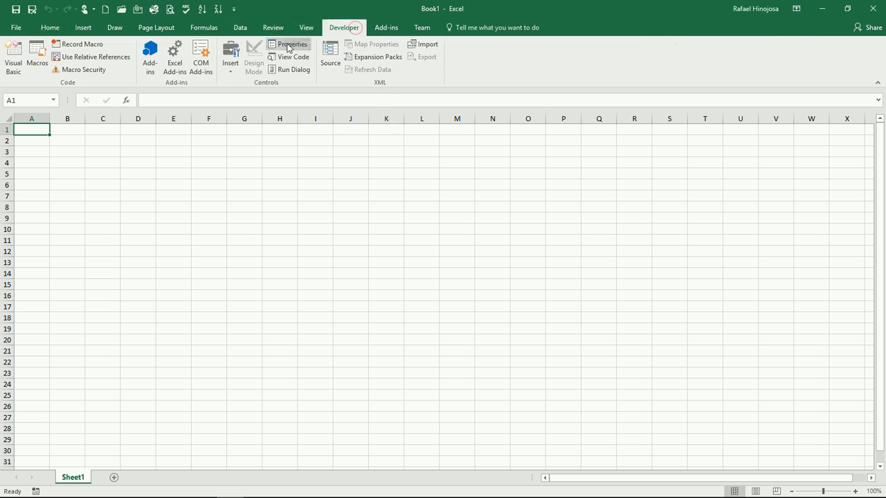
{"action": "mouse_move", "coordinate": [14, 56]}
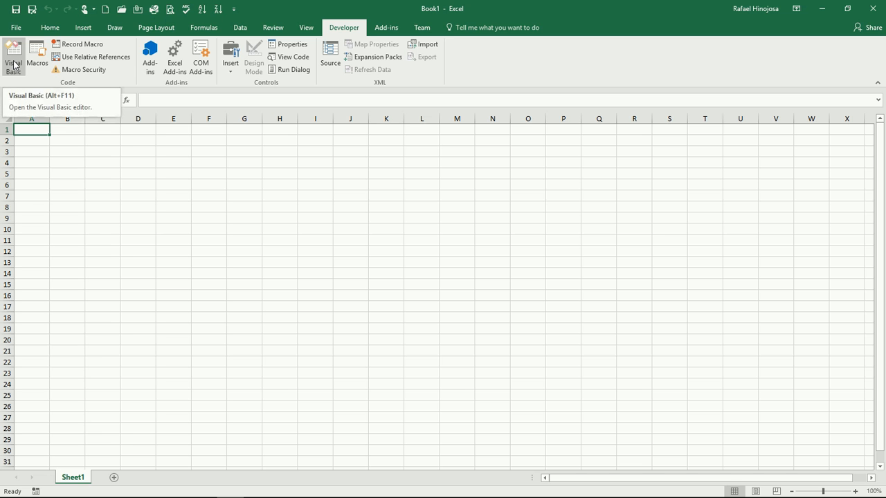
{"action": "left_click", "coordinate": [14, 56]}
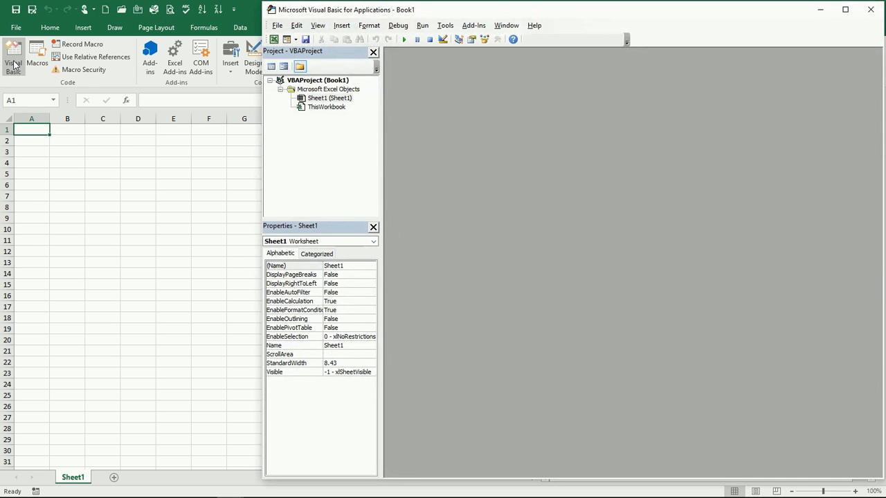
{"action": "mouse_move", "coordinate": [192, 220]}
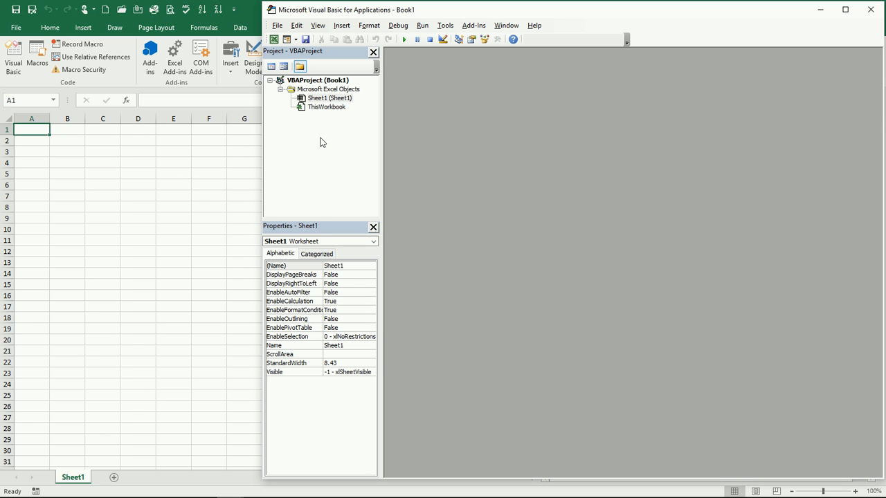
Step: Insert a new module and declare Sub userGreeting()
{"action": "right_click", "coordinate": [328, 98]}
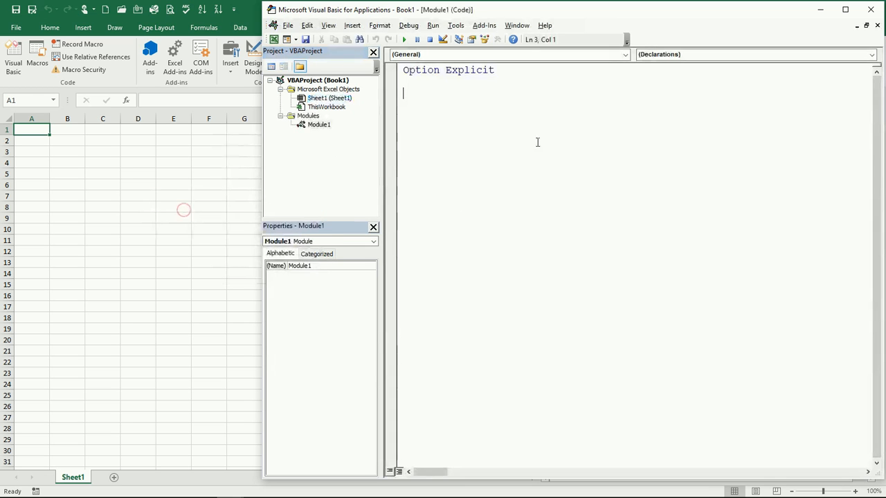
{"action": "mouse_move", "coordinate": [516, 134]}
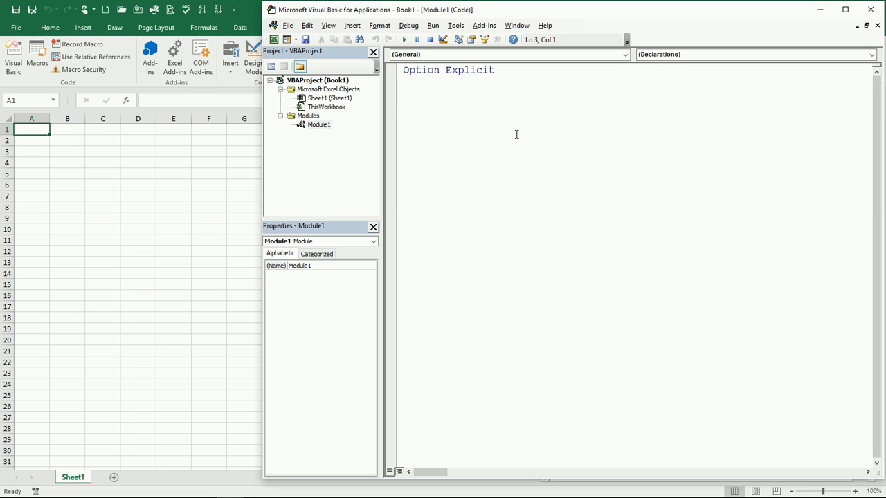
{"action": "type", "text": "sub"}
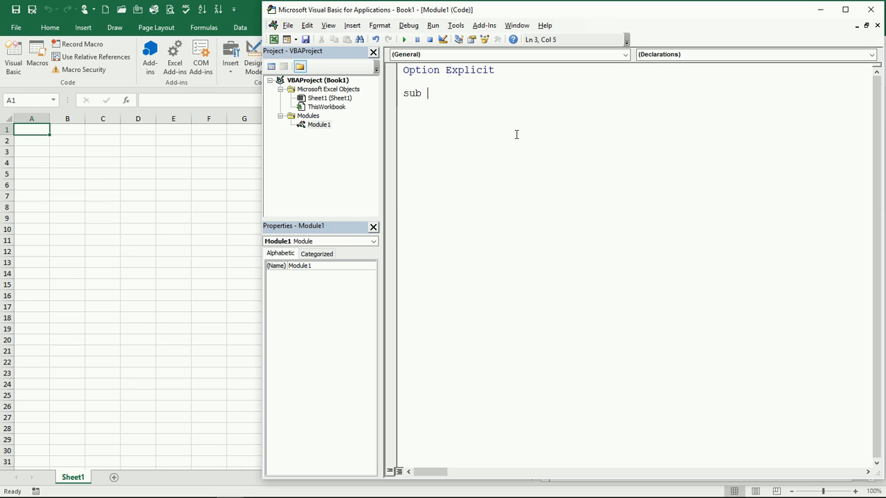
{"action": "type", "text": "user"}
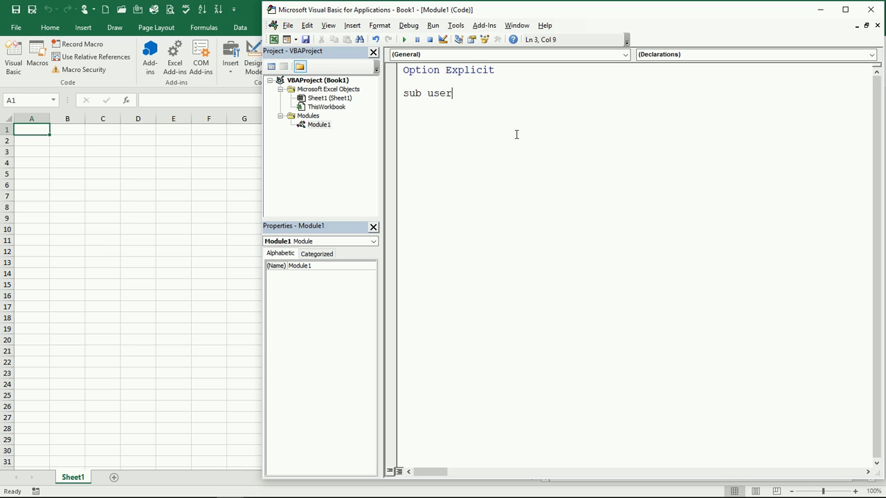
{"action": "type", "text": "Greetin"}
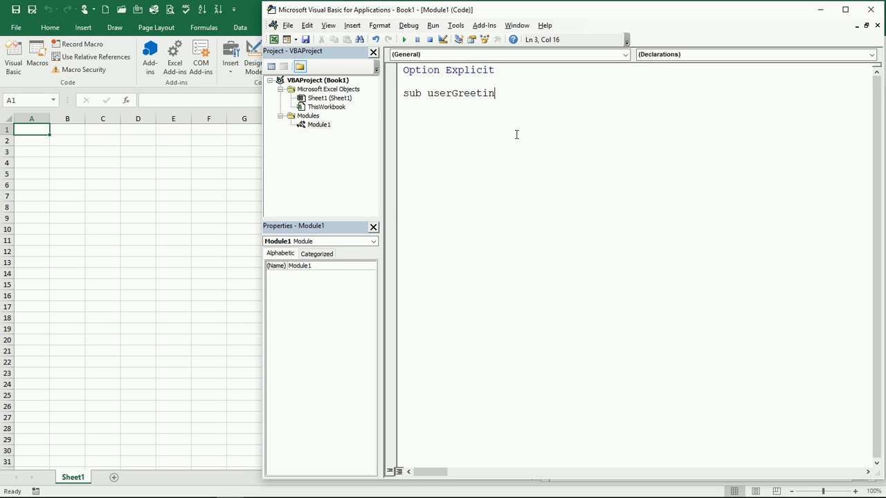
{"action": "key", "text": "enter"}
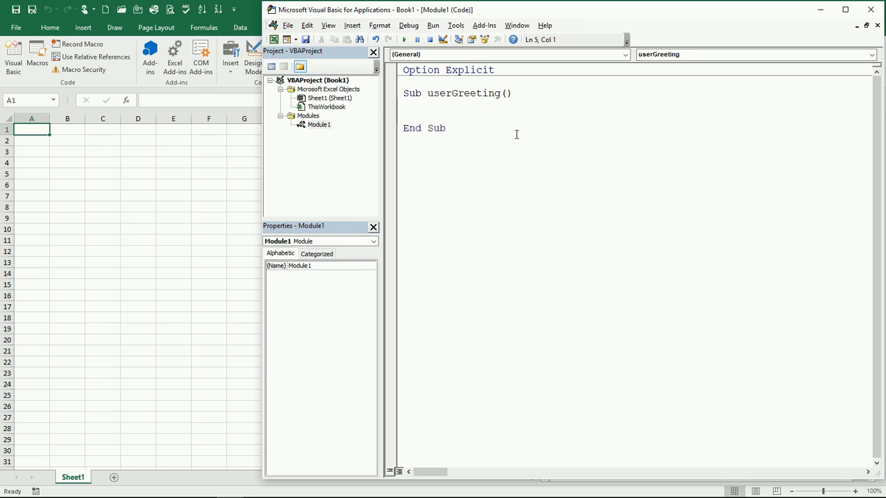
Step: Write Range("A1").Value = "Rafael" as the procedure body
{"action": "type", "text": "R"}
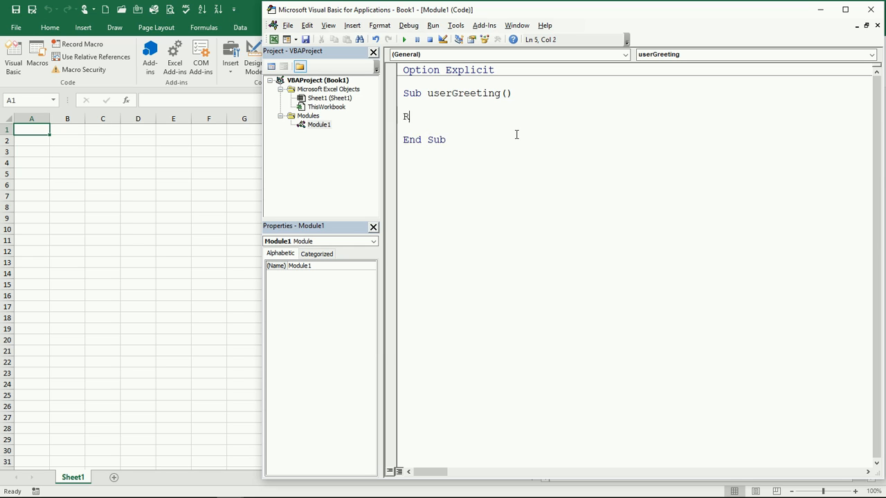
{"action": "type", "text": "ange"}
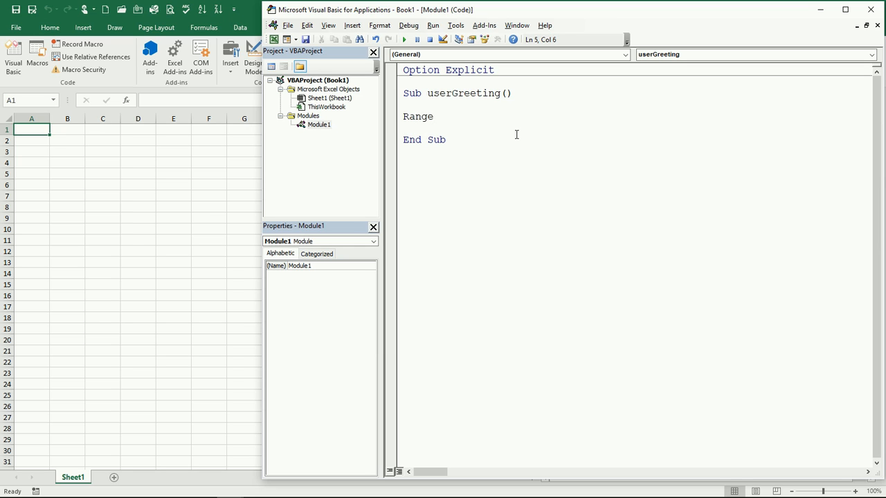
{"action": "type", "text": "(\"A"}
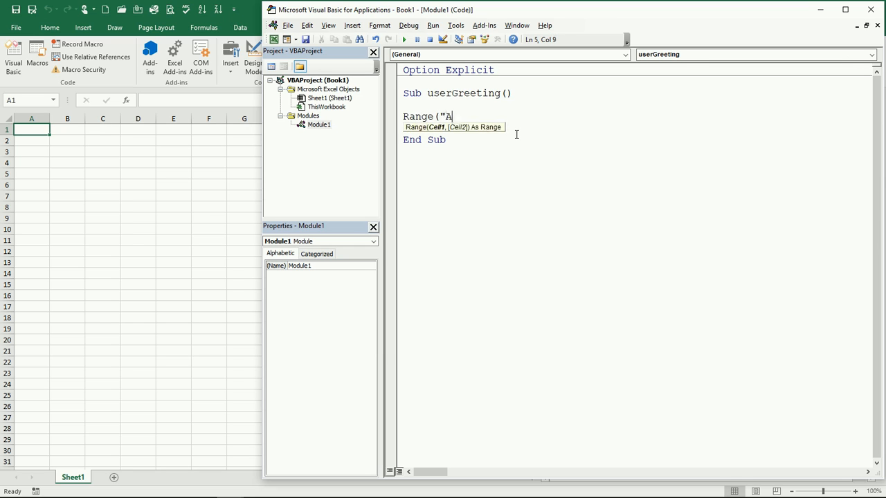
{"action": "type", "text": "1\")"}
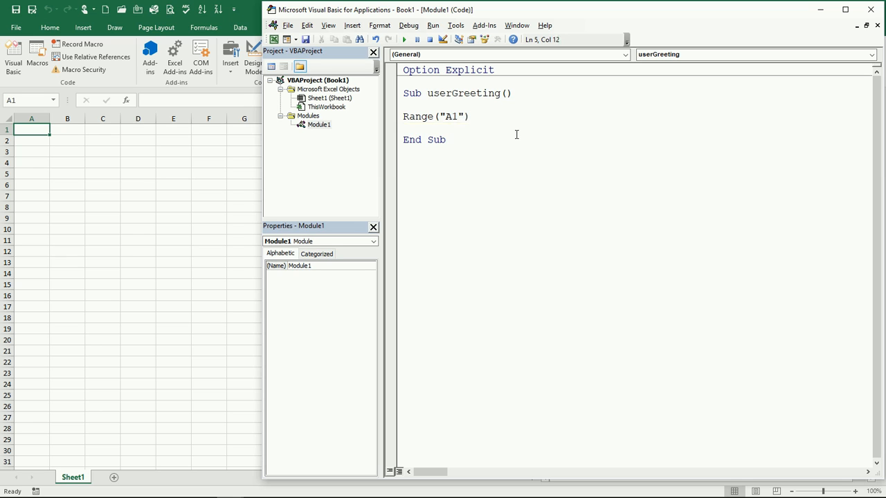
{"action": "type", "text": ".Validation"}
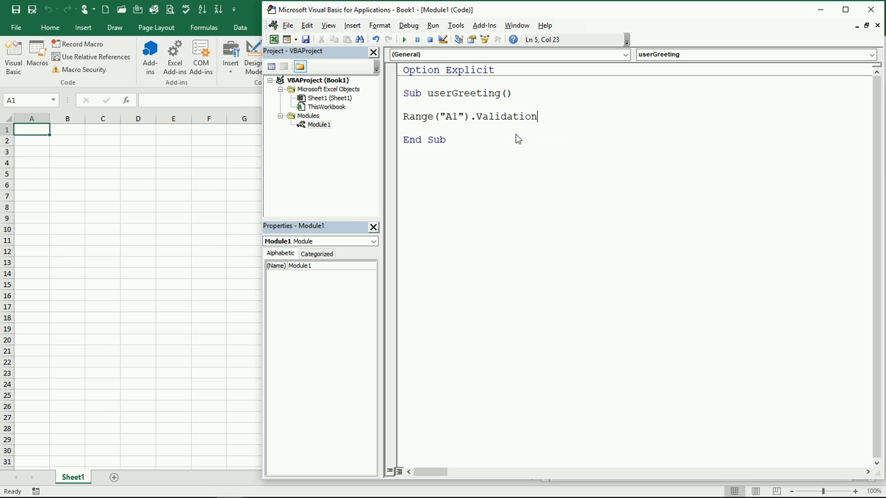
{"action": "type", "text": "Value ="}
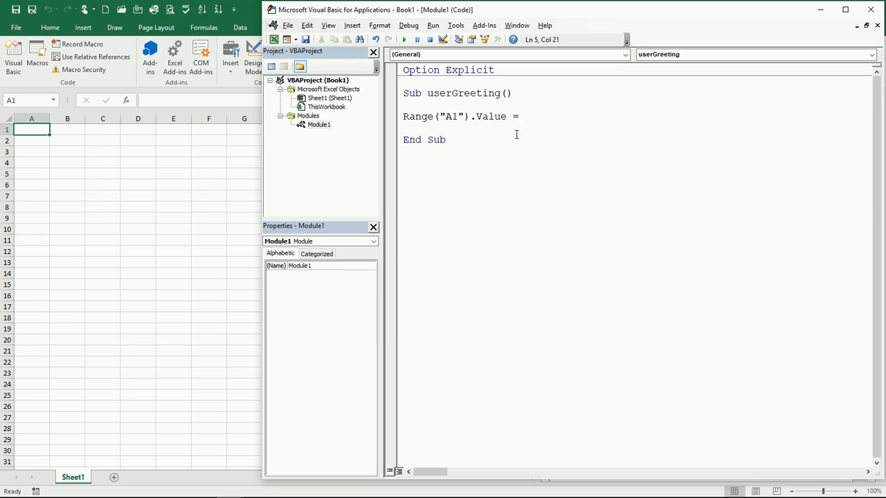
{"action": "type", "text": "\"\""}
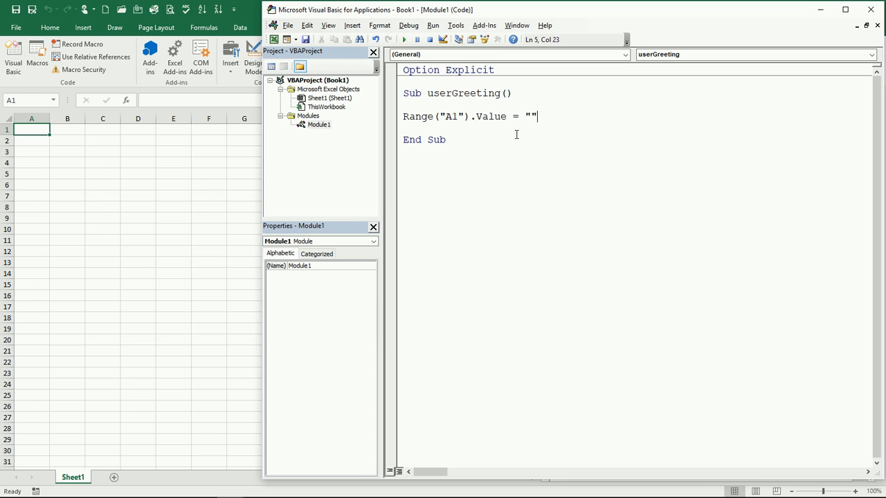
{"action": "type", "text": "Rafael"}
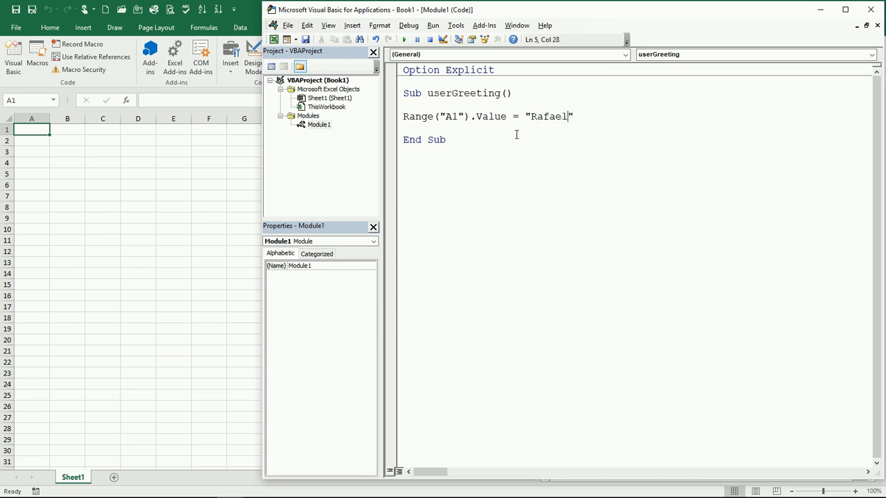
{"action": "mouse_move", "coordinate": [569, 90]}
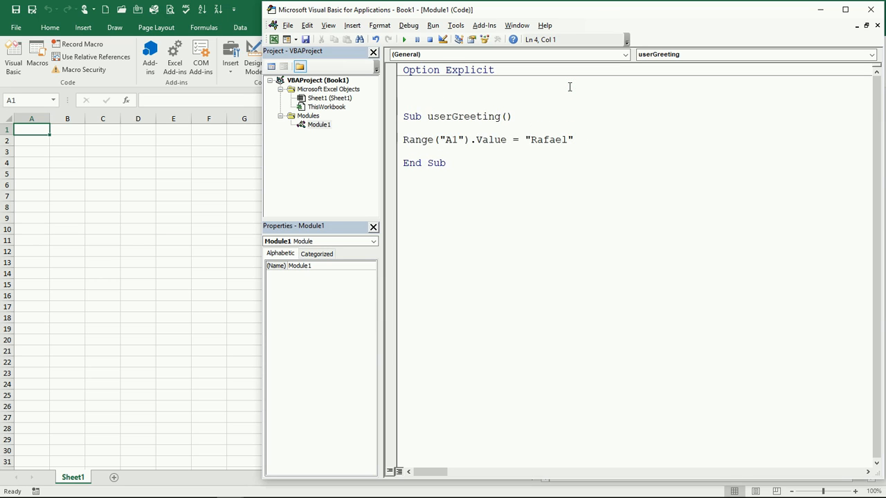
Step: Type Sub startHere above userGreeting to create an empty procedure
{"action": "type", "text": "s"}
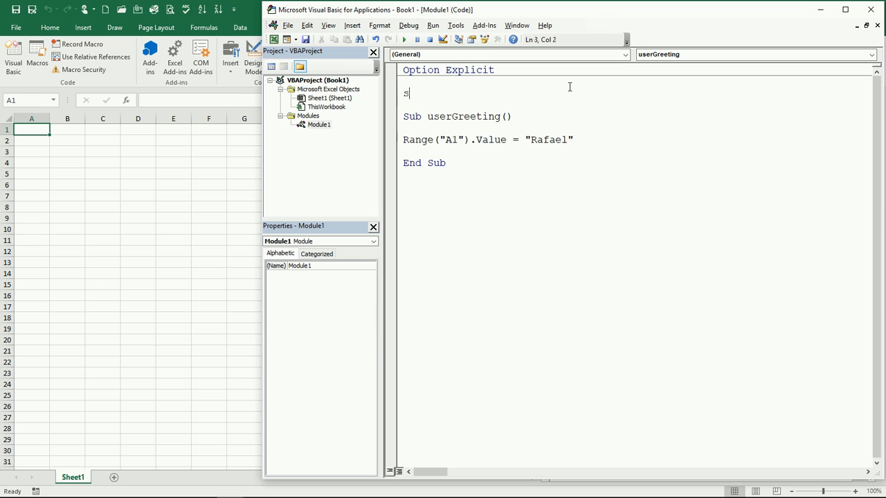
{"action": "type", "text": "ub"}
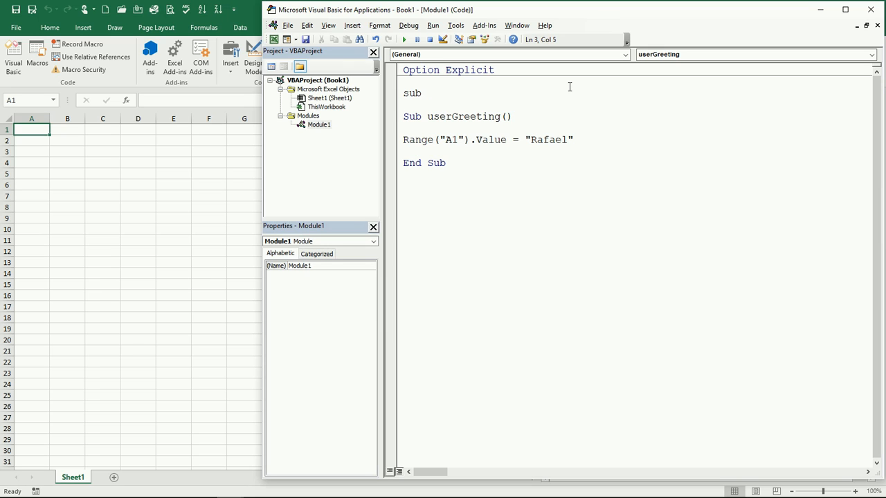
{"action": "type", "text": "startHere("}
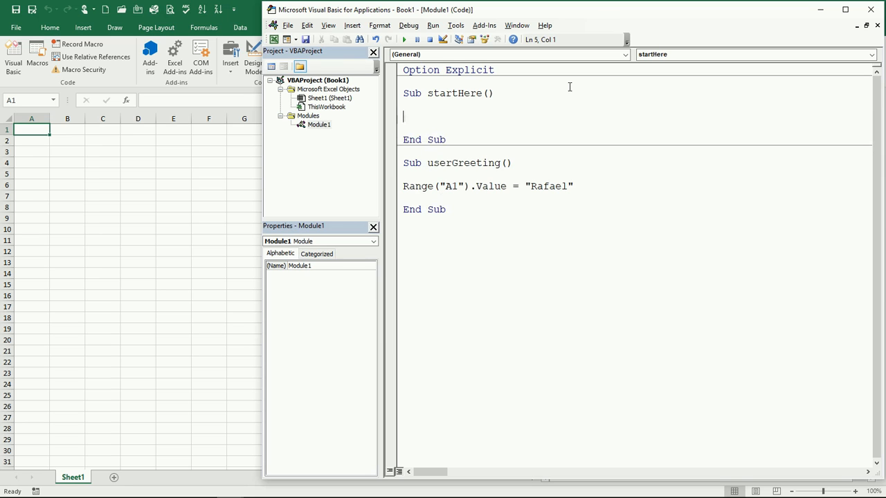
{"action": "mouse_move", "coordinate": [476, 155]}
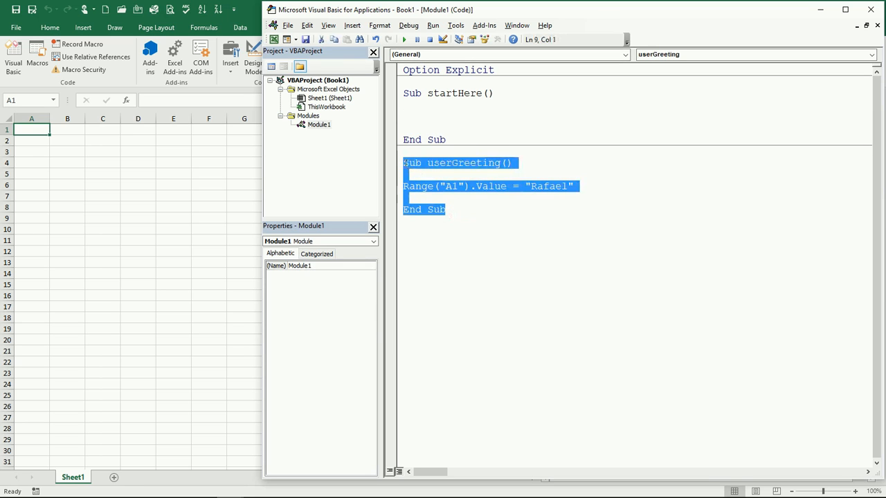
{"action": "left_click", "coordinate": [455, 116]}
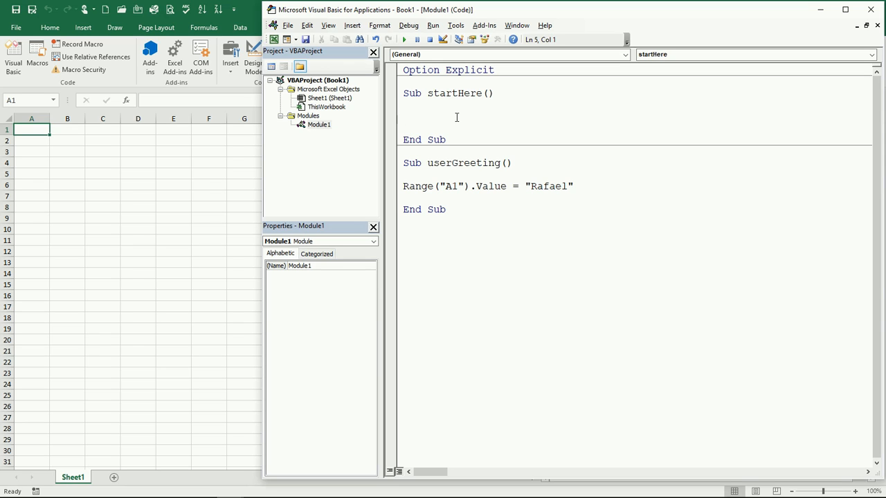
{"action": "mouse_move", "coordinate": [453, 116]}
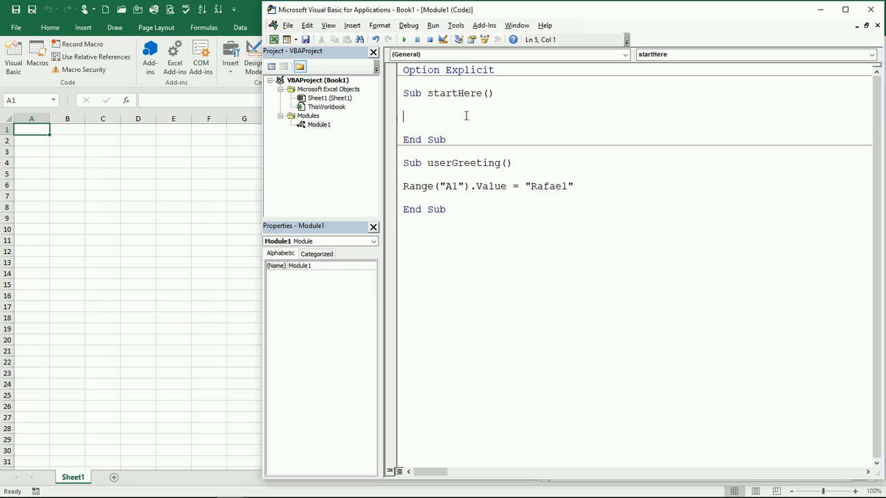
{"action": "mouse_move", "coordinate": [441, 115]}
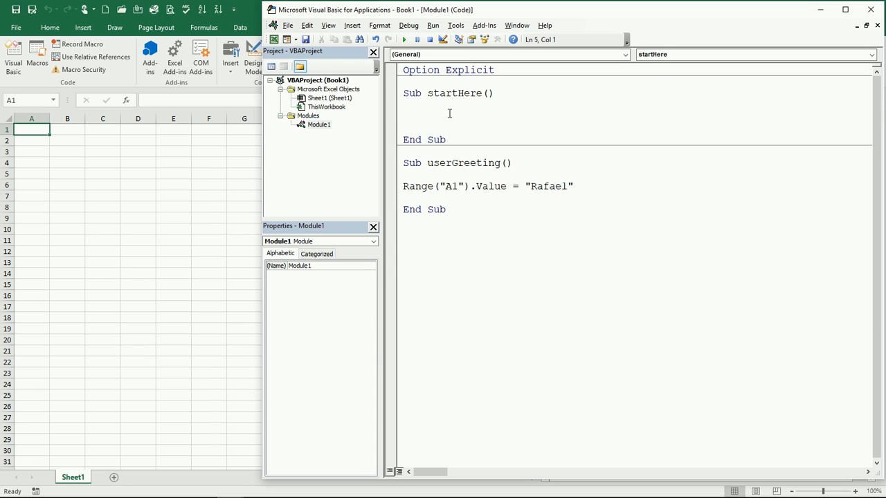
{"action": "mouse_move", "coordinate": [466, 187]}
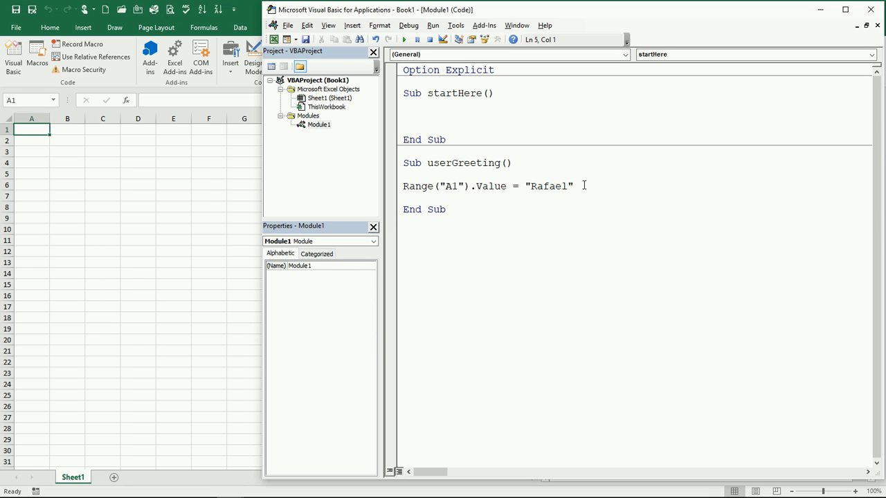
{"action": "mouse_move", "coordinate": [571, 169]}
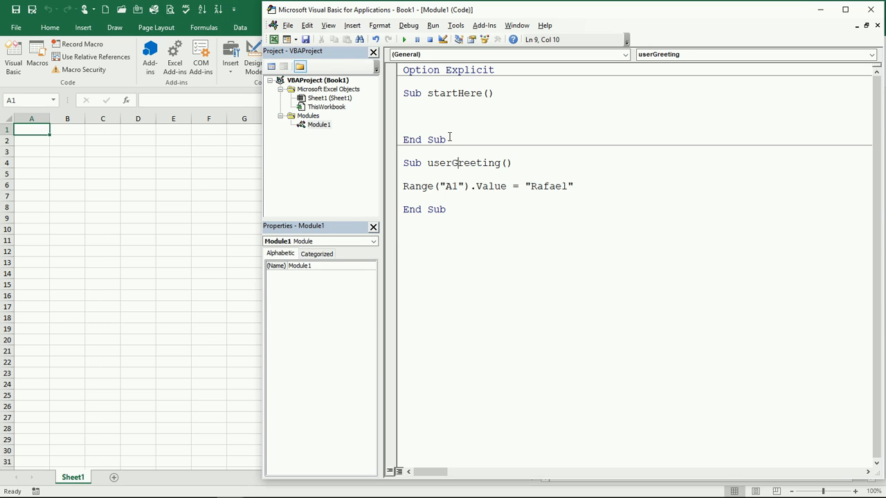
{"action": "left_click", "coordinate": [453, 106]}
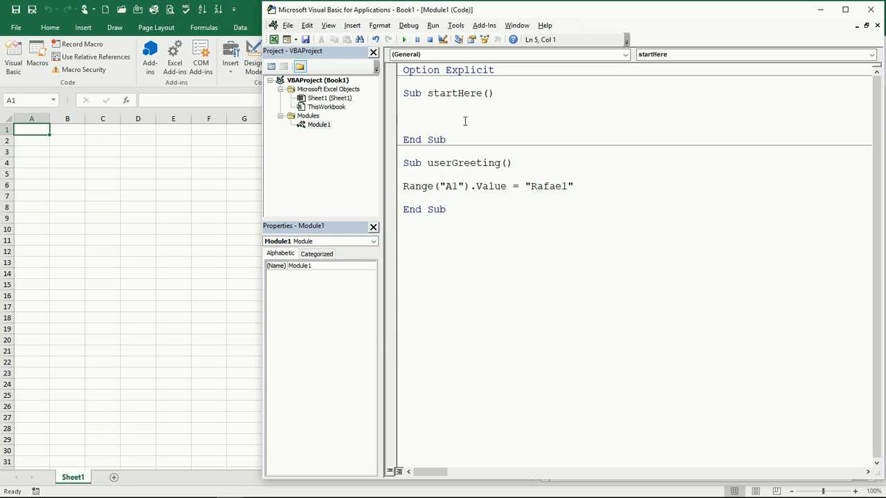
Step: Copy the userGreeting name and enter it as a call inside startHere
{"action": "double_click", "coordinate": [463, 162]}
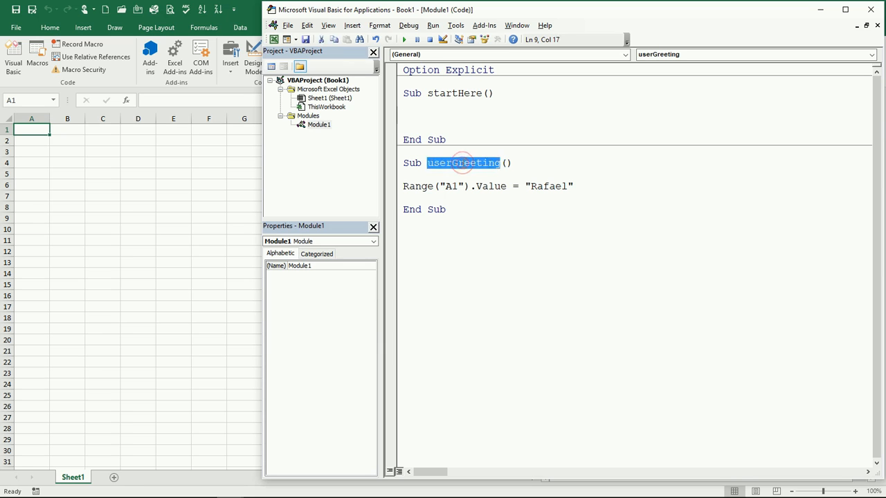
{"action": "right_click", "coordinate": [463, 162]}
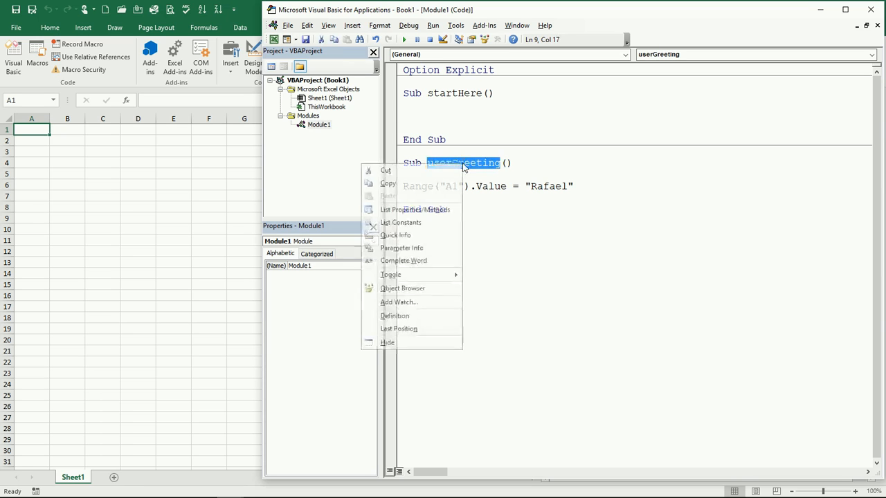
{"action": "left_click", "coordinate": [437, 116]}
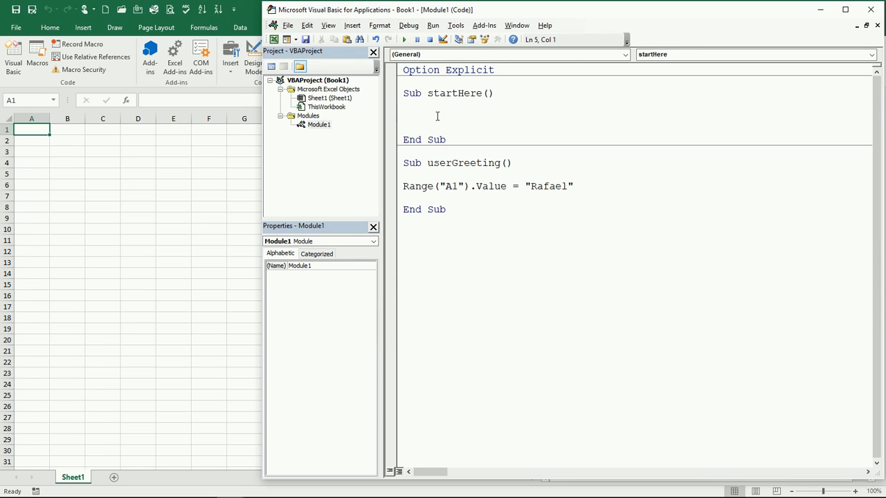
{"action": "type", "text": "userGreeting"}
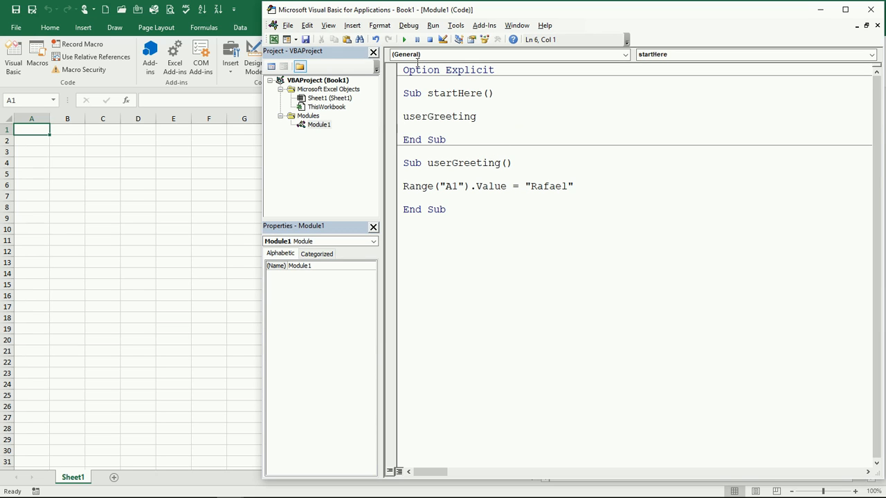
{"action": "mouse_move", "coordinate": [405, 40]}
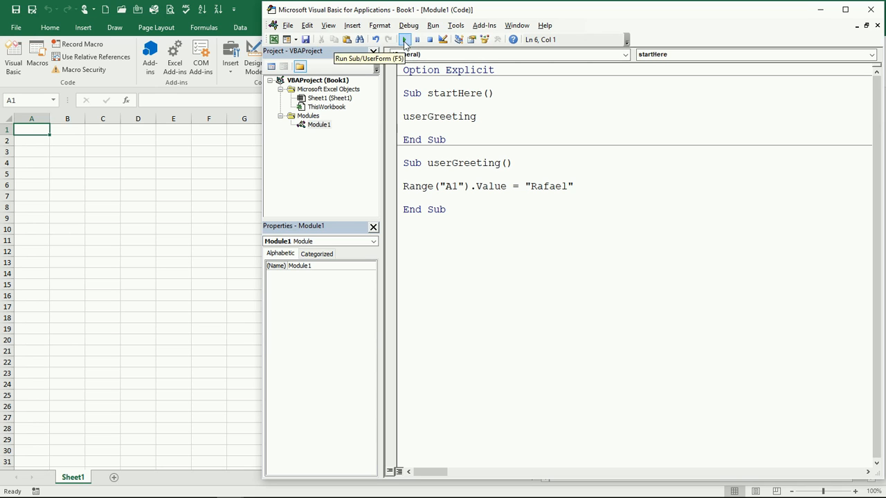
Step: Run startHere, rerun with "John" in A1, then change the name back to "Rafael"
{"action": "left_click", "coordinate": [405, 39]}
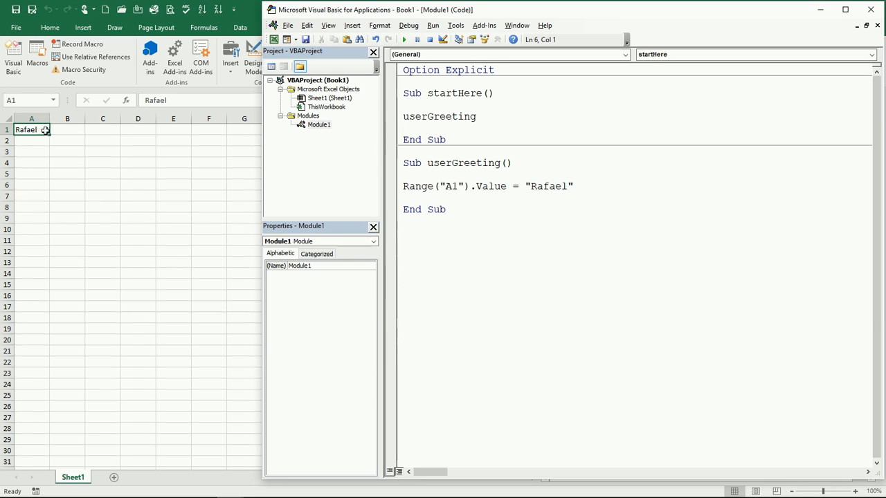
{"action": "left_click", "coordinate": [542, 243]}
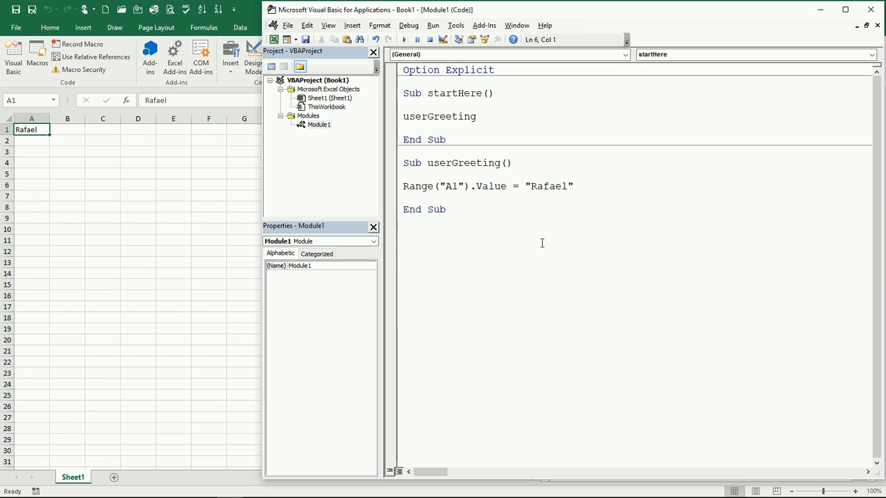
{"action": "mouse_move", "coordinate": [570, 175]}
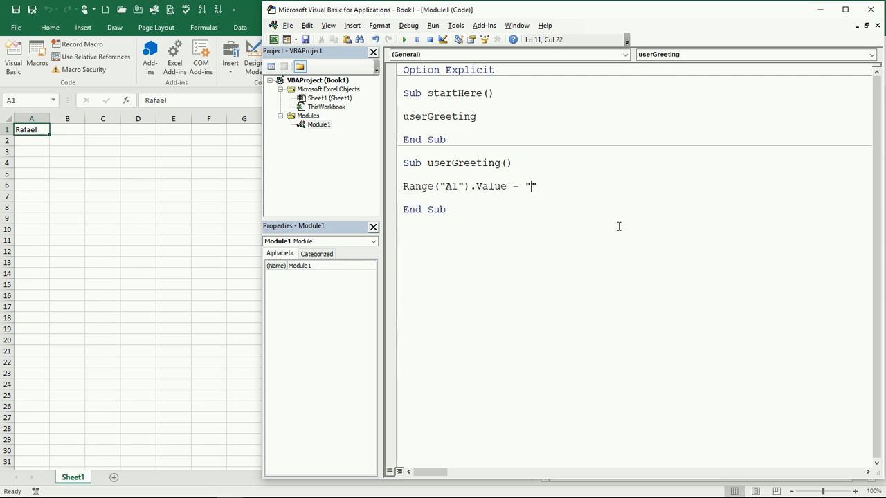
{"action": "type", "text": "John"}
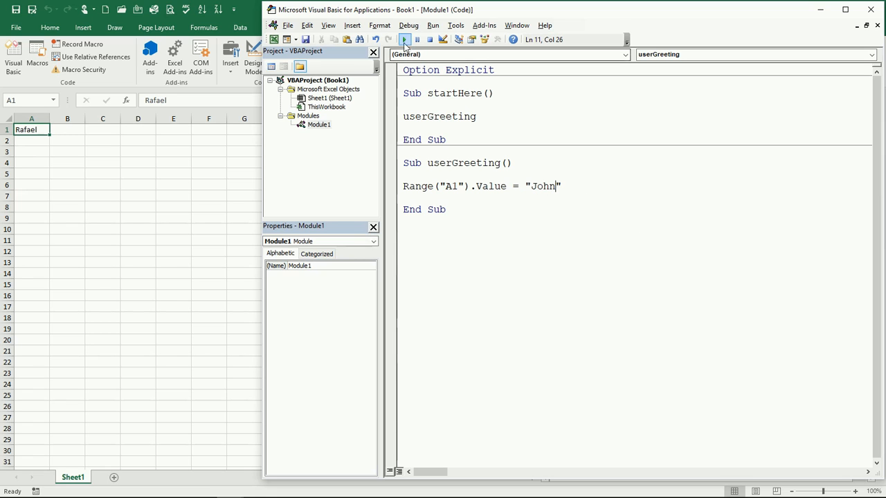
{"action": "left_click", "coordinate": [404, 39]}
{"action": "type", "text": "R"}
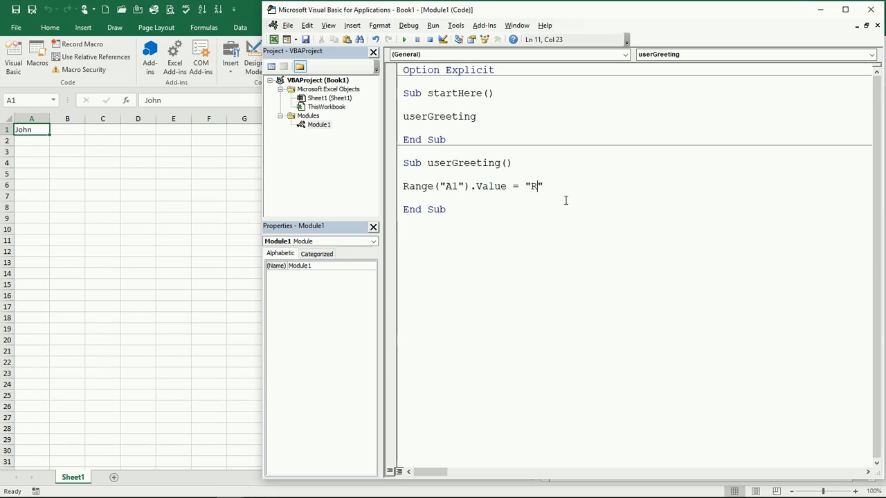
{"action": "type", "text": "afael"}
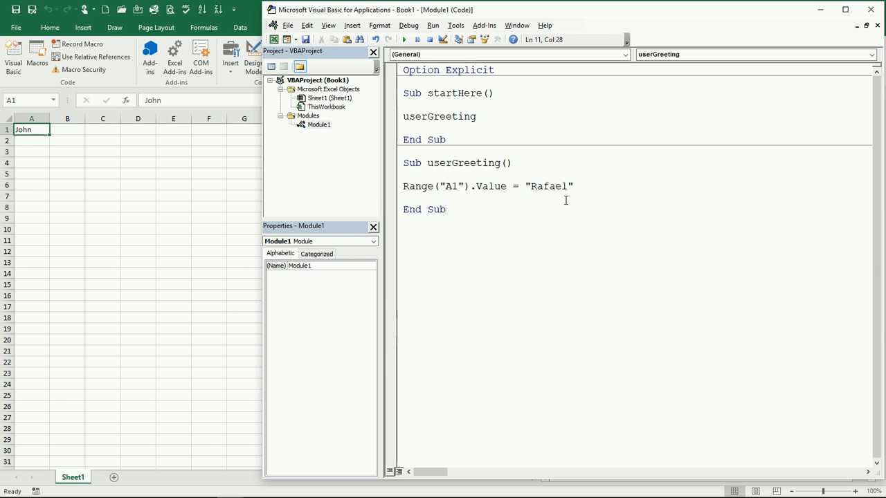
{"action": "left_click", "coordinate": [426, 105]}
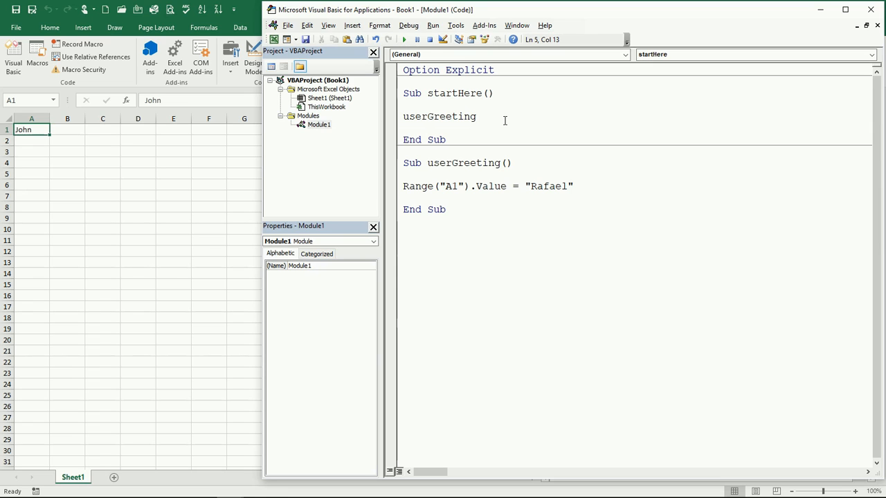
{"action": "mouse_move", "coordinate": [503, 118]}
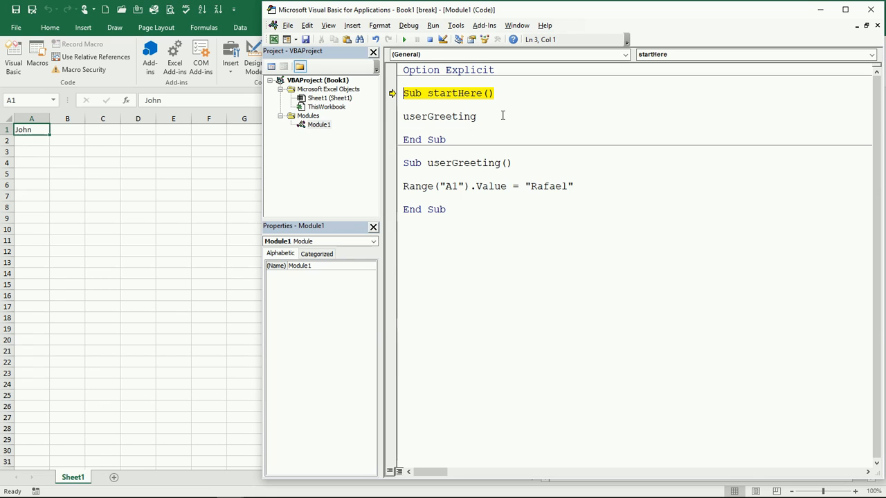
Step: Step with F8 through startHere into userGreeting until it writes Rafael to A1
{"action": "key", "text": "F8"}
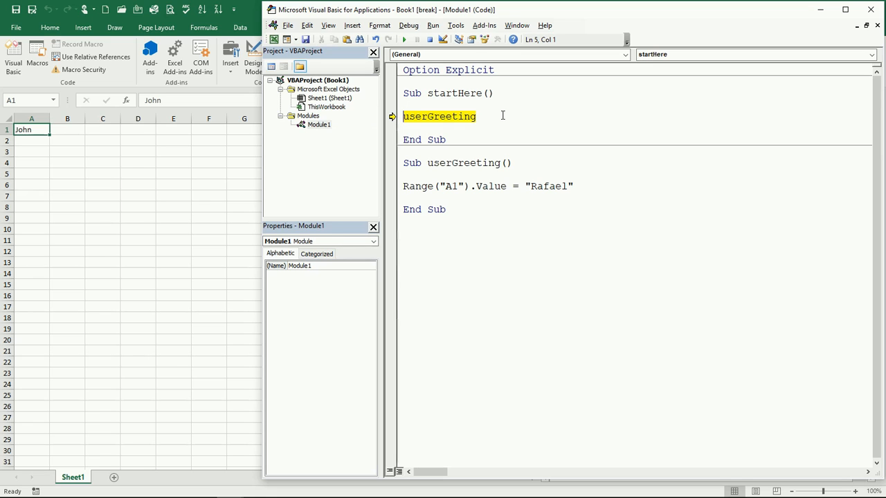
{"action": "key", "text": "F8"}
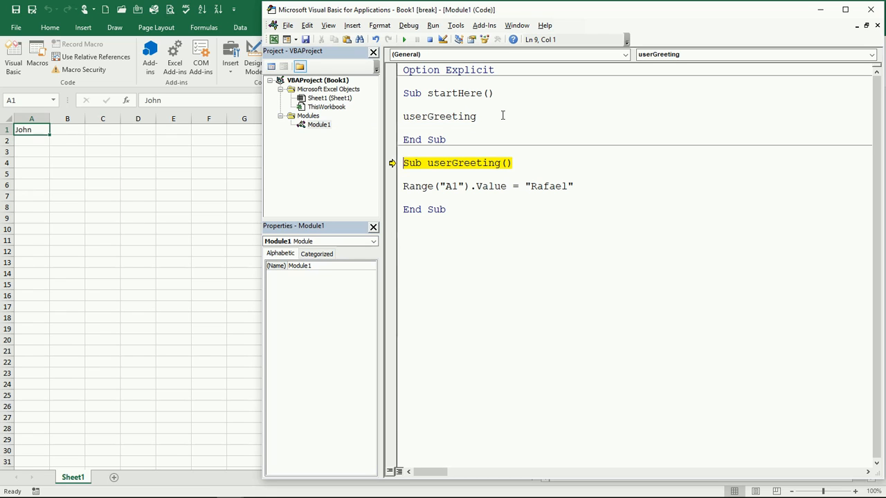
{"action": "key", "text": "F8"}
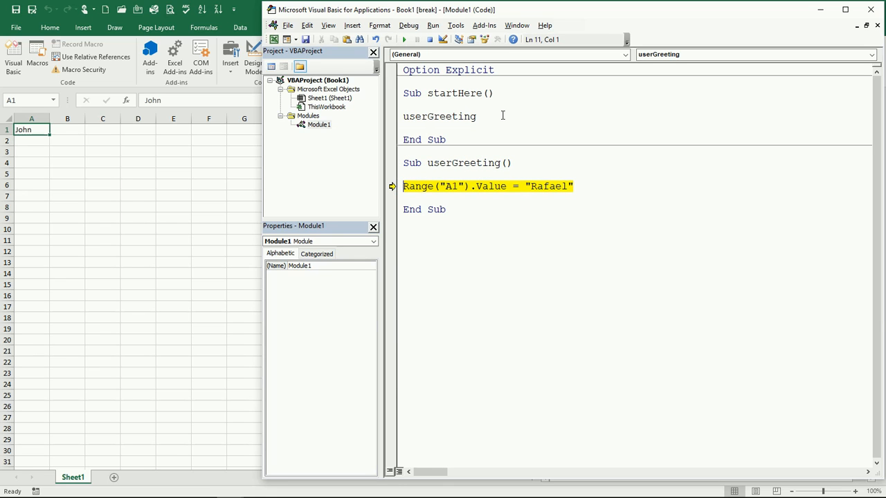
{"action": "key", "text": "F8"}
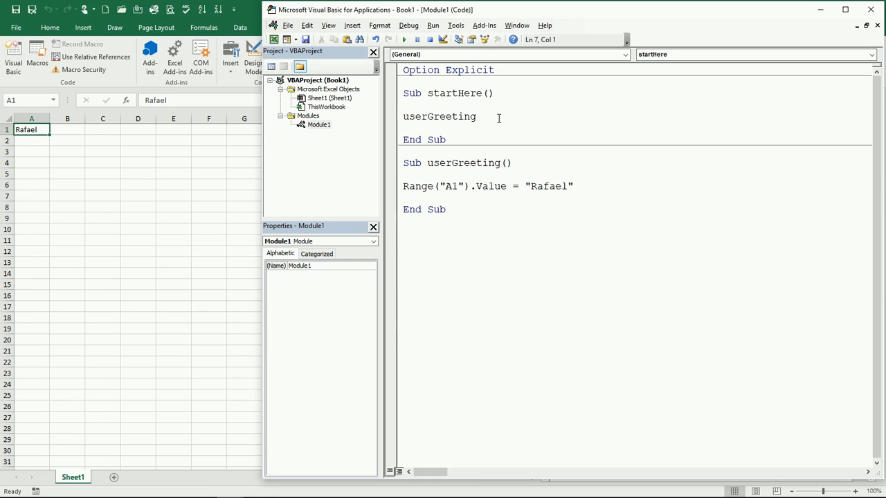
Step: Change the call line in startHere to "Call userGreeting"
{"action": "left_click", "coordinate": [404, 105]}
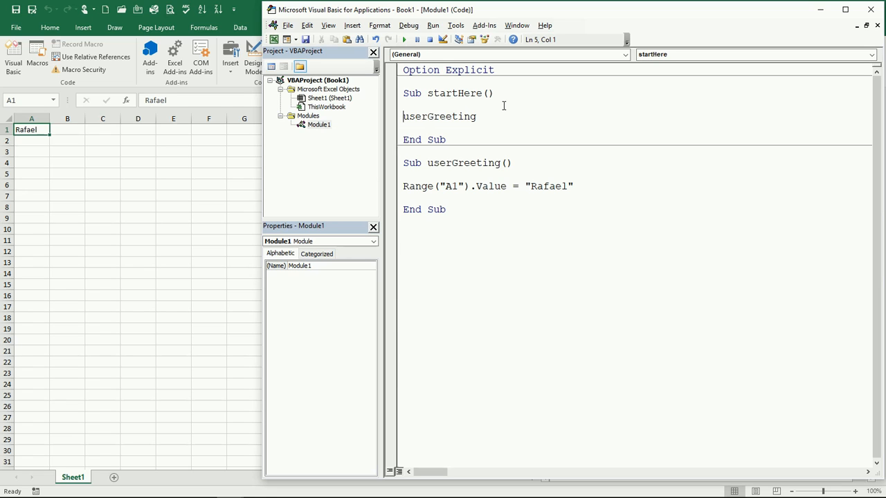
{"action": "type", "text": "Ca"}
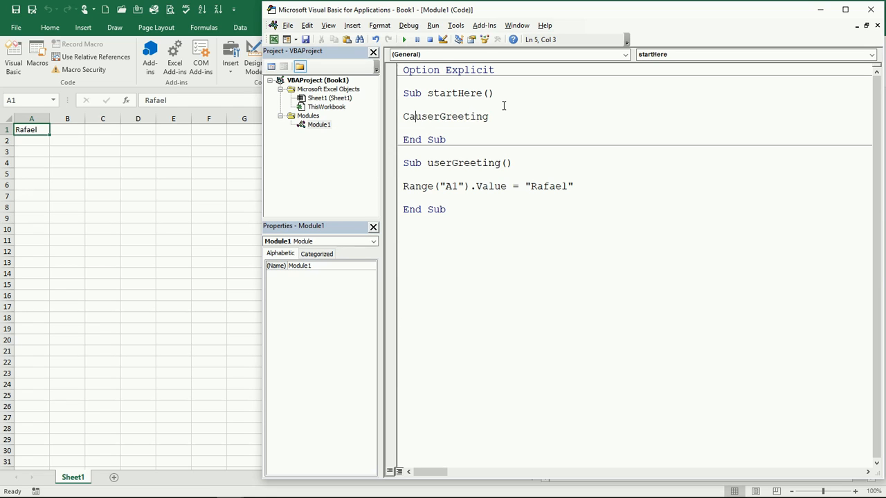
{"action": "type", "text": "Call userGreeting"}
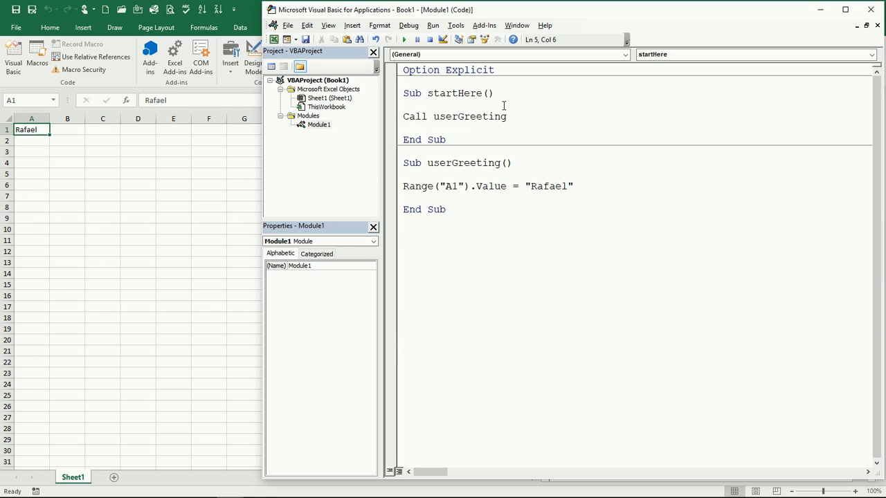
{"action": "left_click", "coordinate": [399, 117]}
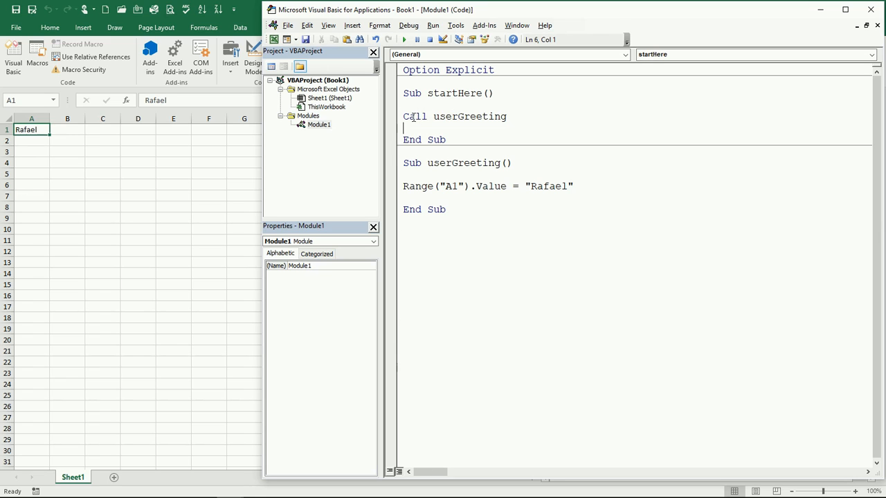
Step: Select the called procedure name and place the caret in the userGreeting header
{"action": "double_click", "coordinate": [469, 116]}
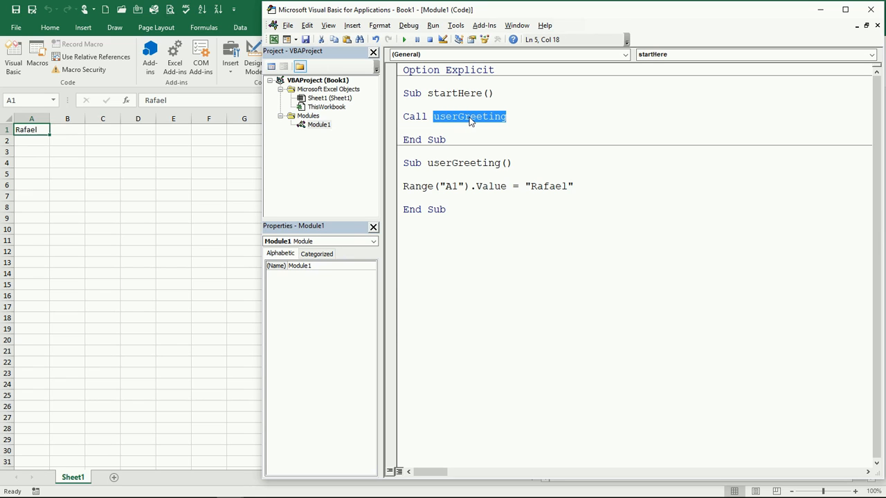
{"action": "left_click", "coordinate": [498, 222]}
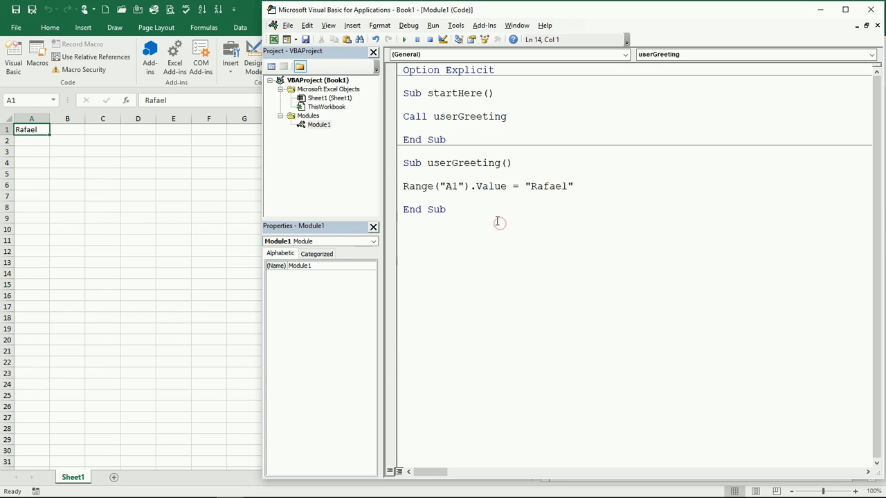
{"action": "left_click", "coordinate": [451, 163]}
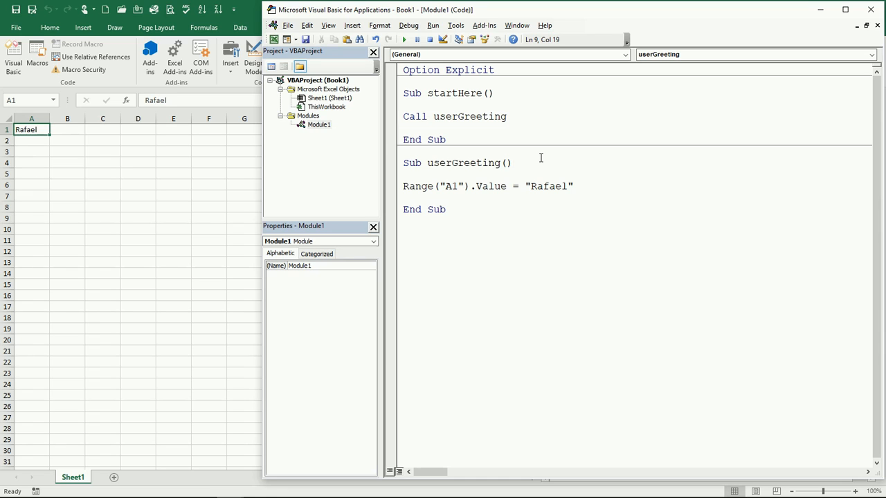
{"action": "mouse_move", "coordinate": [553, 191]}
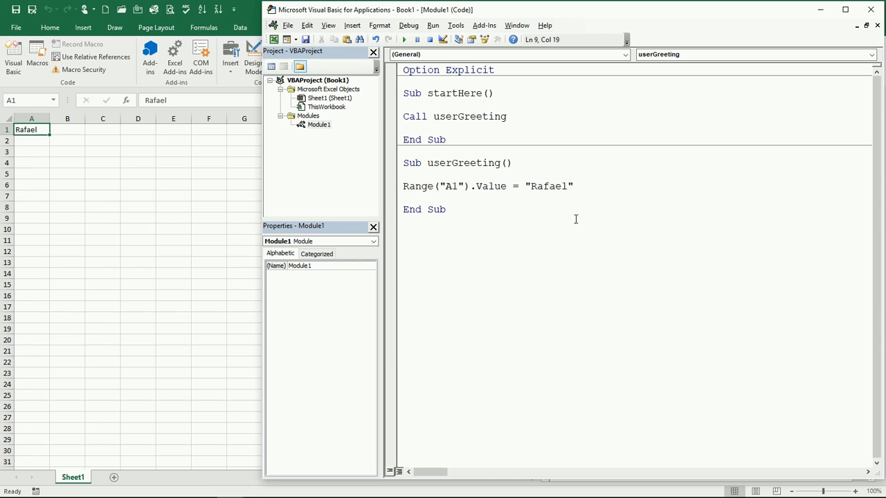
{"action": "mouse_move", "coordinate": [555, 171]}
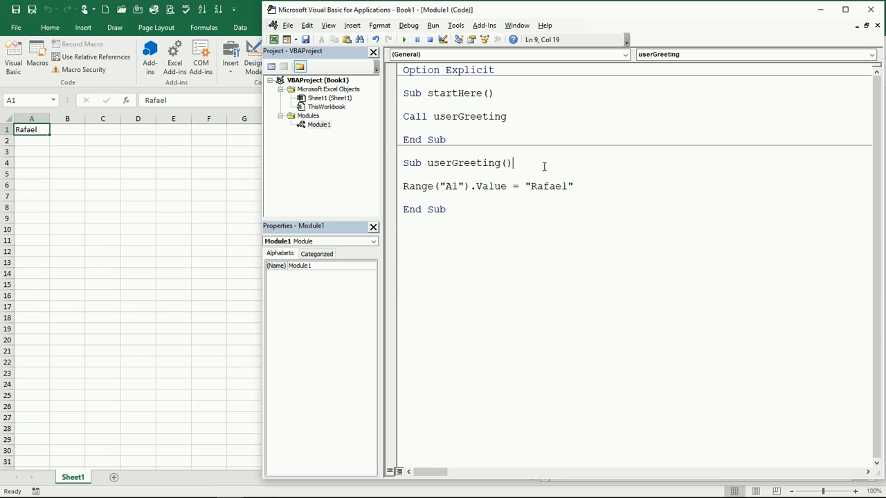
Step: Give userGreeting a name As String parameter and write name into A1
{"action": "key", "text": "Backspace"}
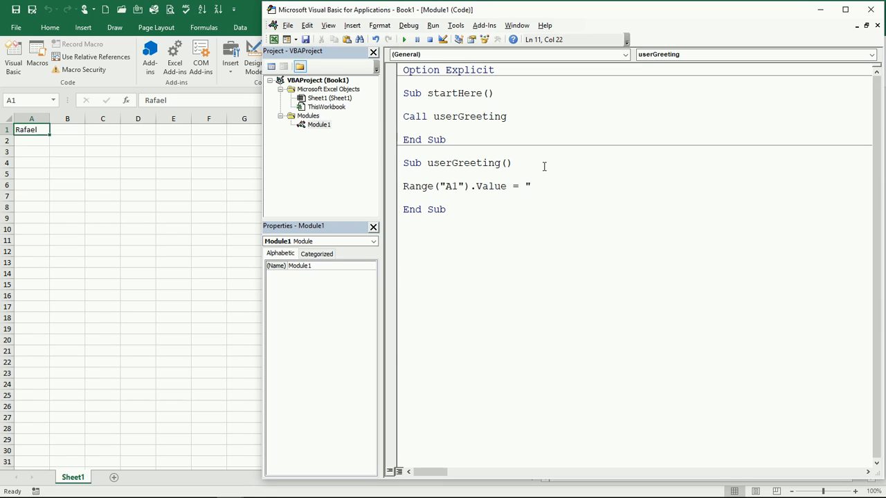
{"action": "type", "text": "name"}
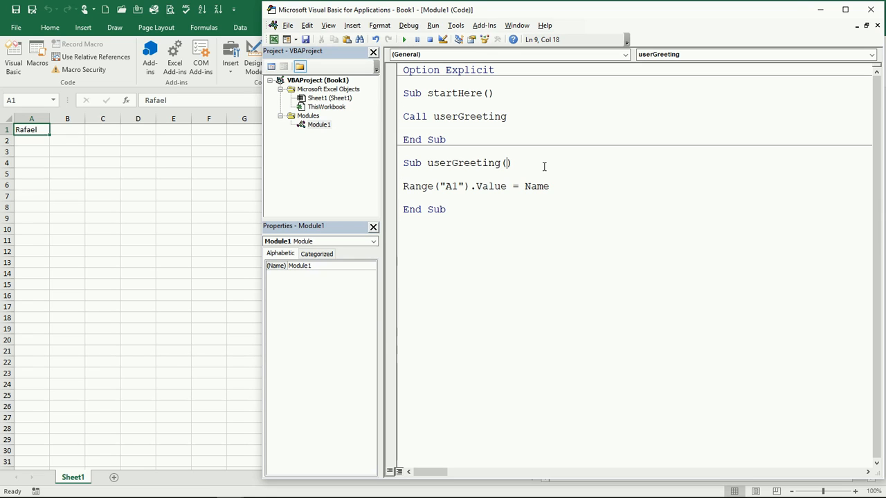
{"action": "type", "text": "name as"}
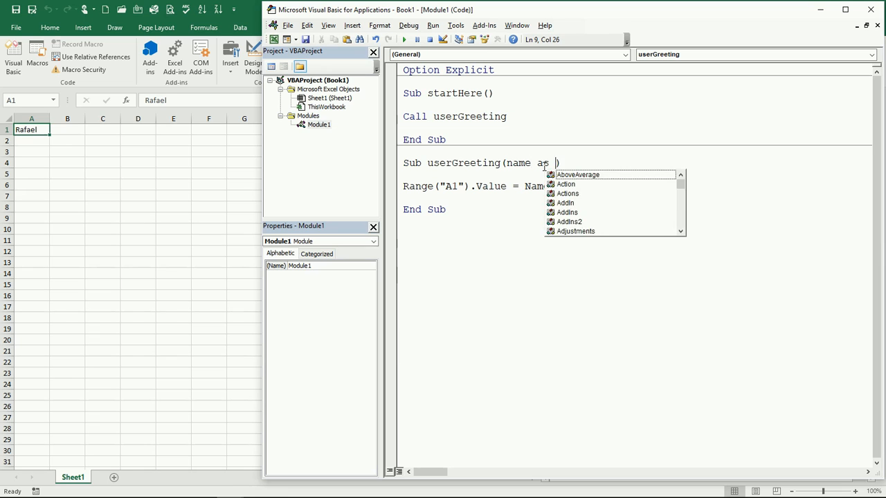
{"action": "type", "text": "String)"}
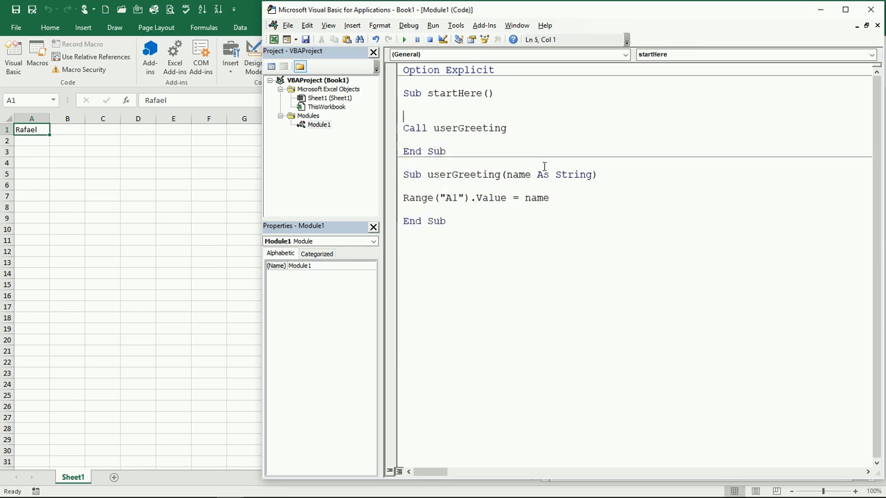
Step: In startHere, add Dim name As String and assign name = "Rafael"
{"action": "type", "text": "dim"}
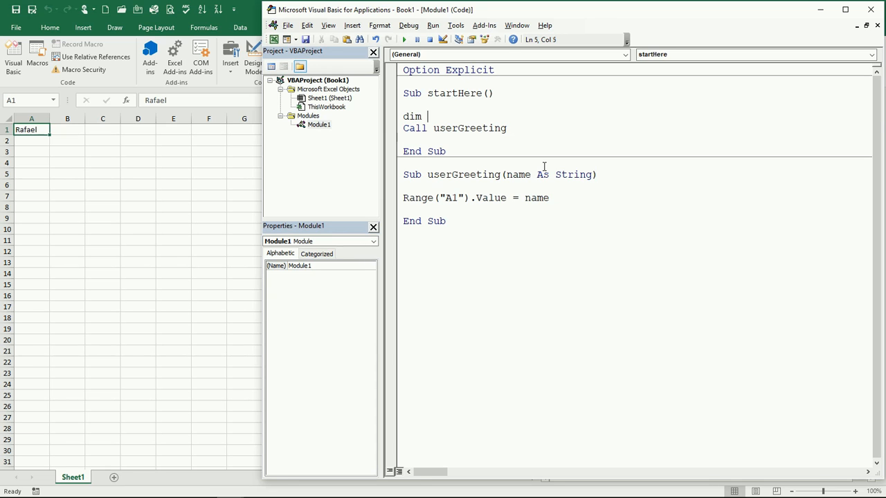
{"action": "type", "text": "name as s"}
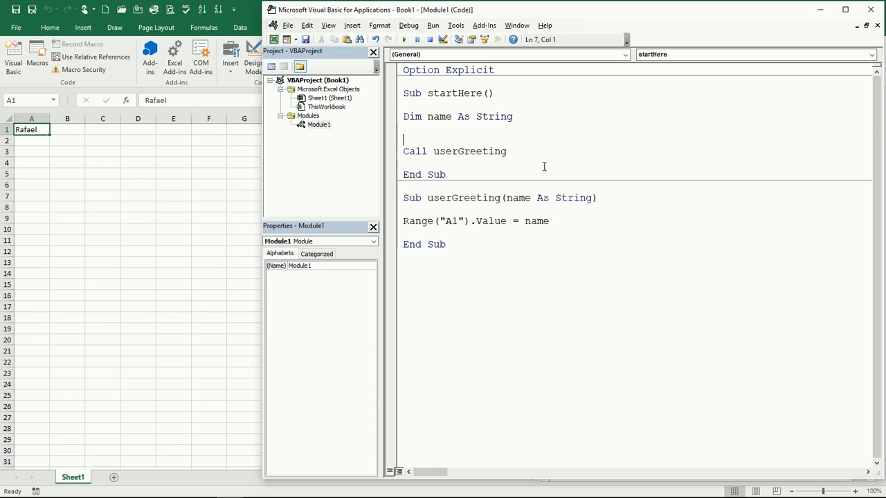
{"action": "type", "text": "name ="}
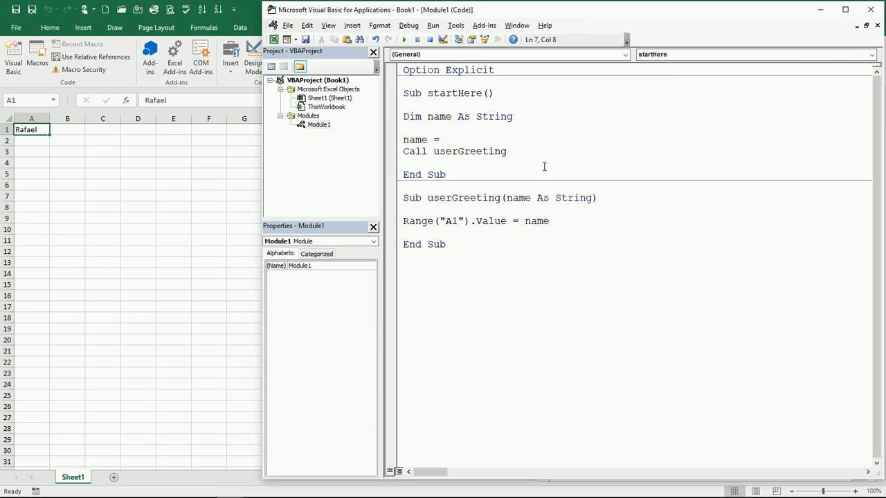
{"action": "type", "text": "\"\""}
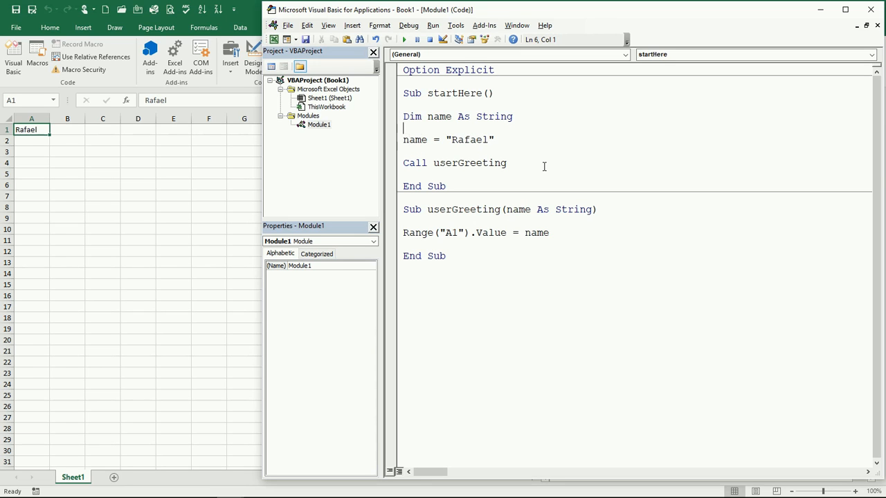
Step: Pass (name) to userGreeting, test with "John", then restore "Rafael"
{"action": "type", "text": "("}
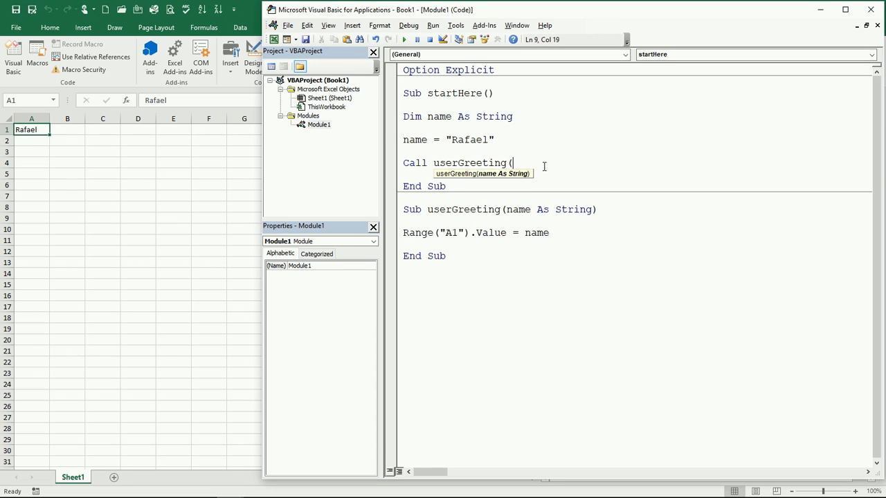
{"action": "type", "text": "name)"}
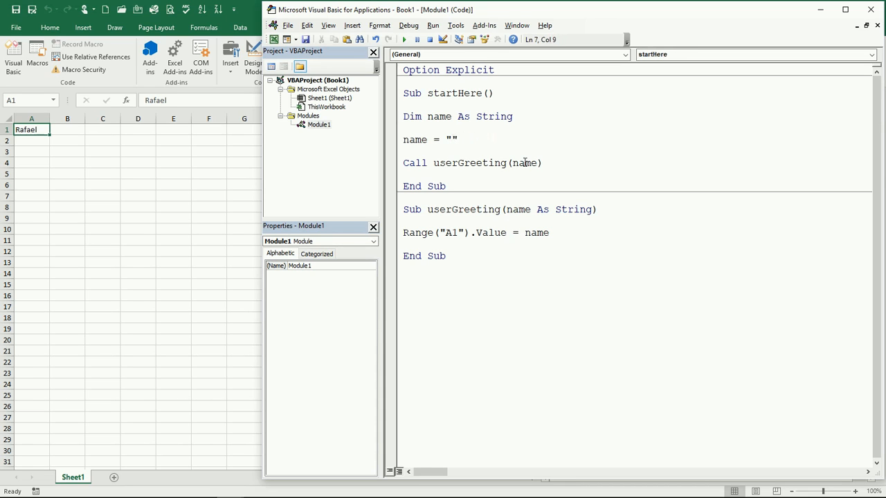
{"action": "type", "text": "J"}
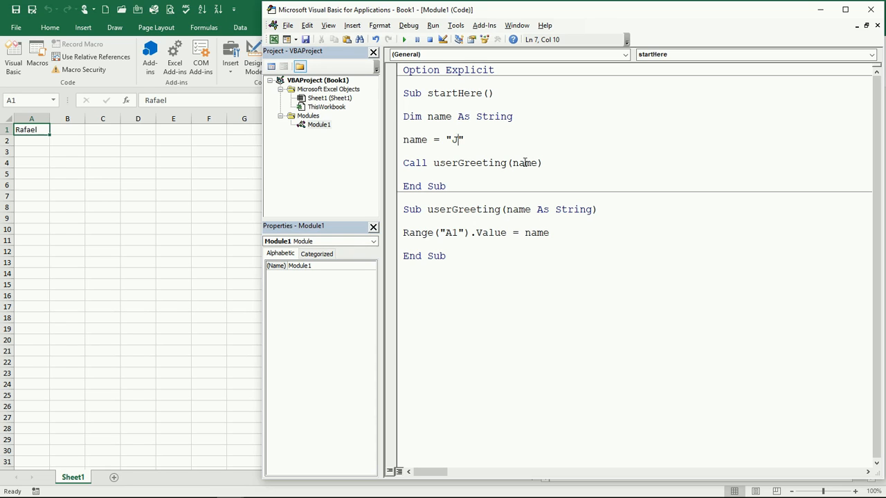
{"action": "type", "text": "ohn"}
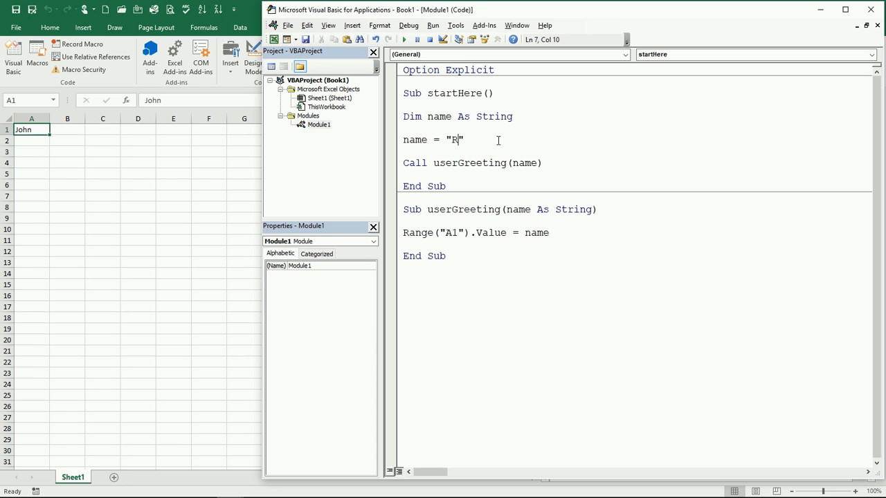
{"action": "type", "text": "afael"}
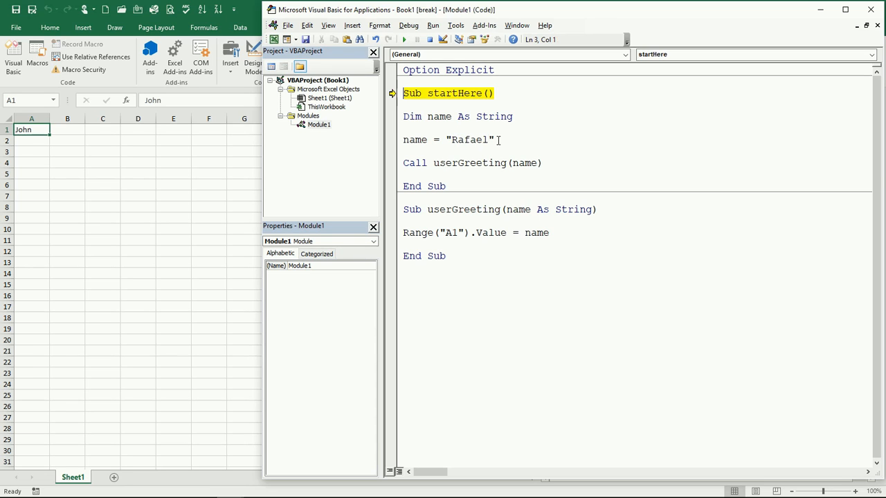
Step: Step with F8 from the name assignment into userGreeting until A1 shows Rafael
{"action": "key", "text": "F8"}
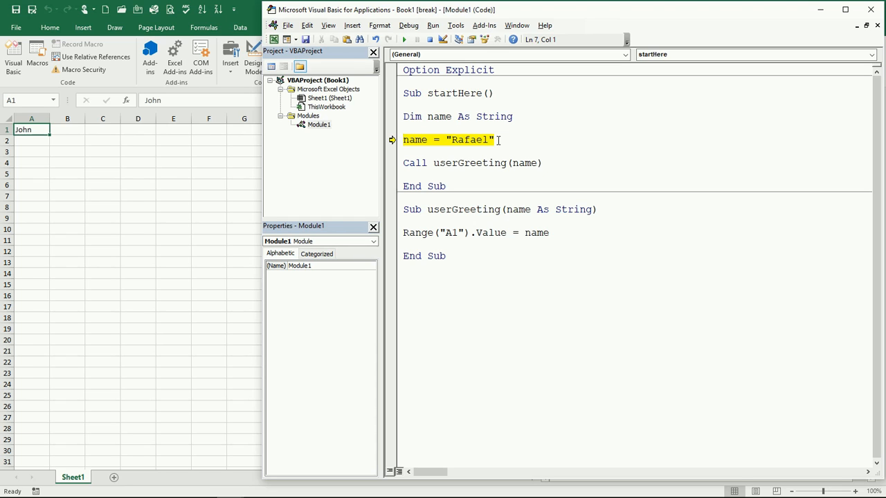
{"action": "key", "text": "F8"}
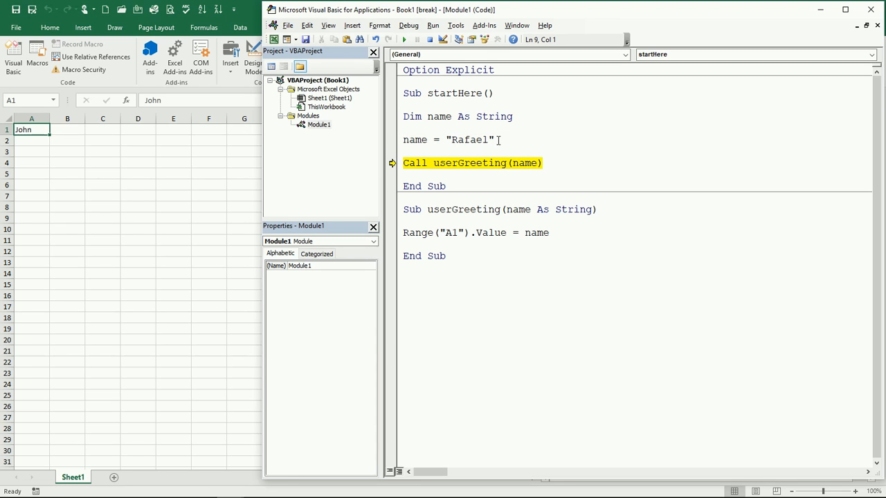
{"action": "key", "text": "F8"}
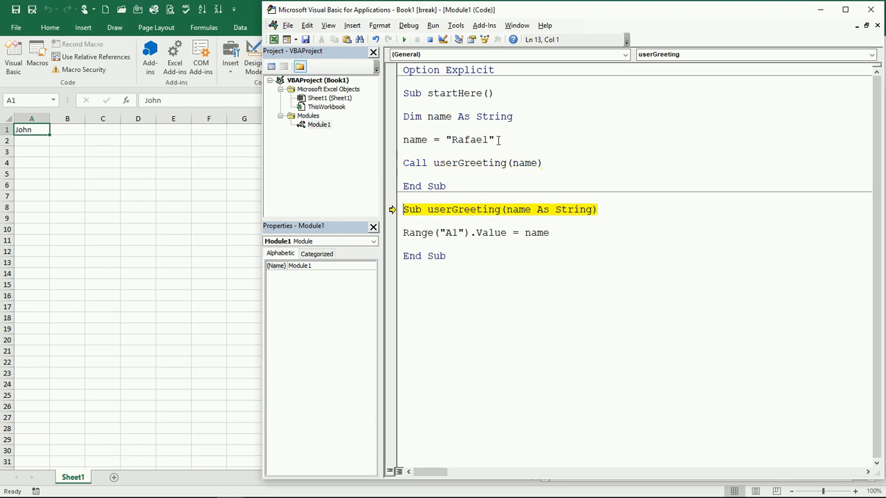
{"action": "key", "text": "F8"}
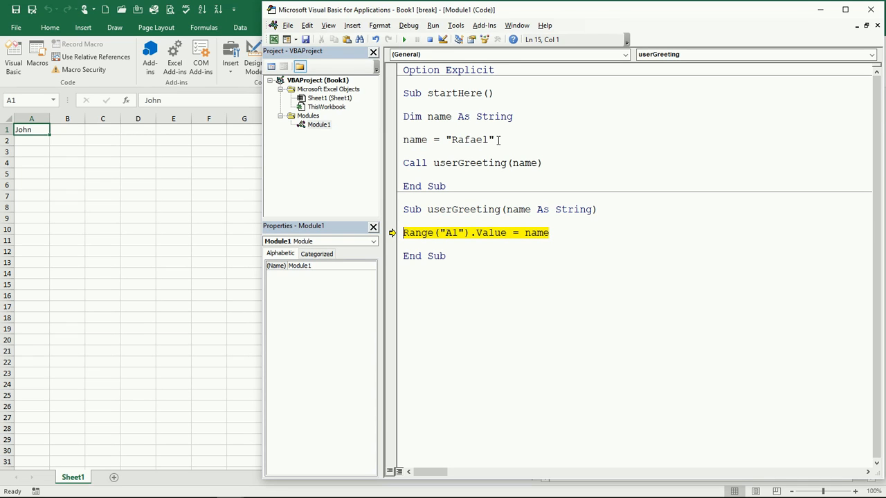
{"action": "key", "text": "F8"}
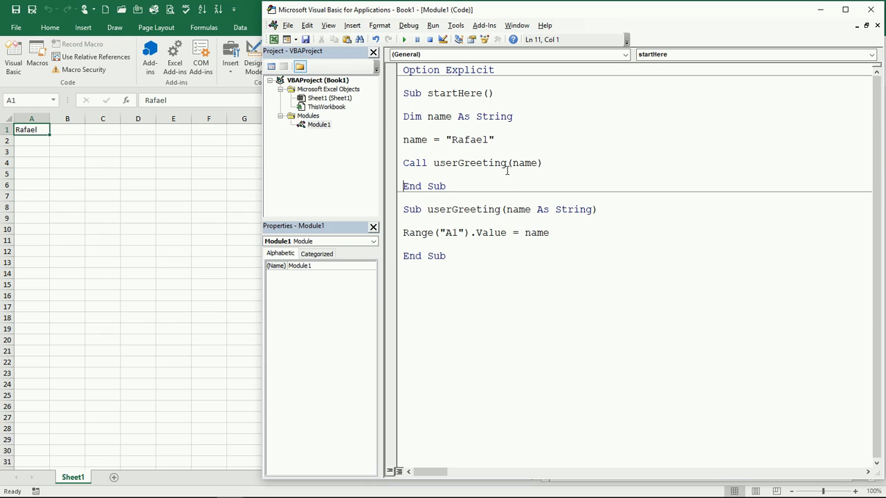
{"action": "mouse_move", "coordinate": [489, 205]}
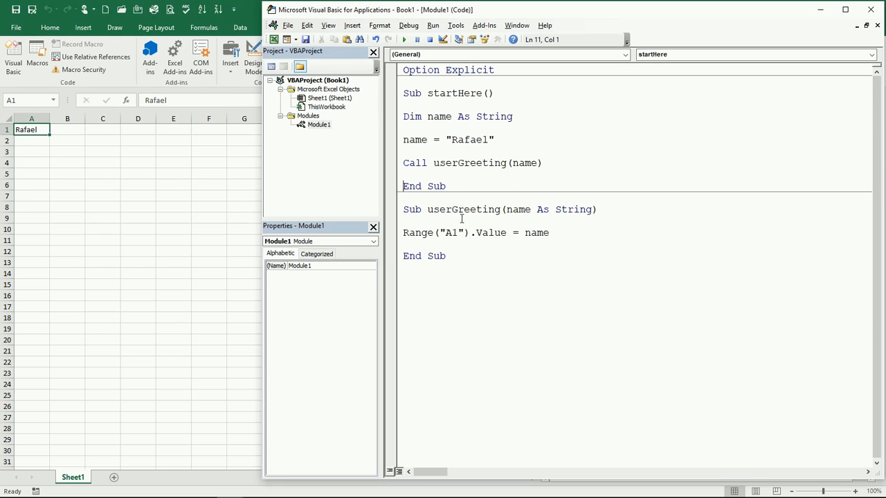
{"action": "mouse_move", "coordinate": [482, 214]}
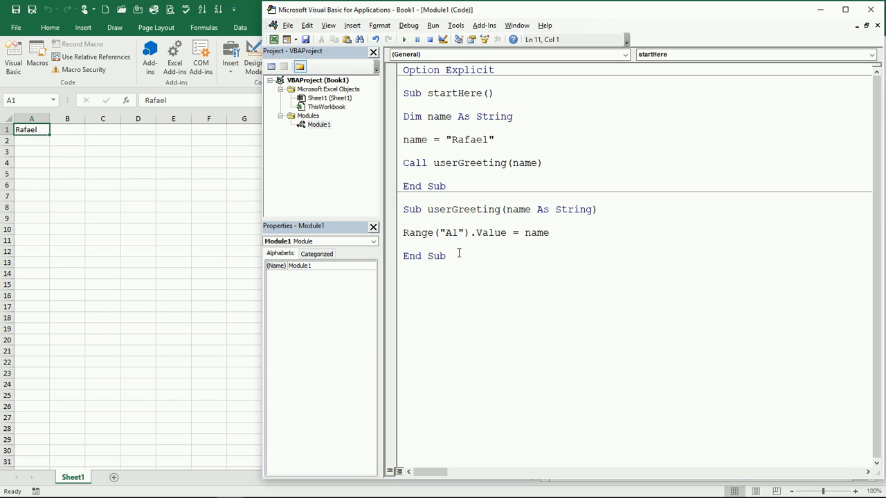
{"action": "mouse_move", "coordinate": [463, 250]}
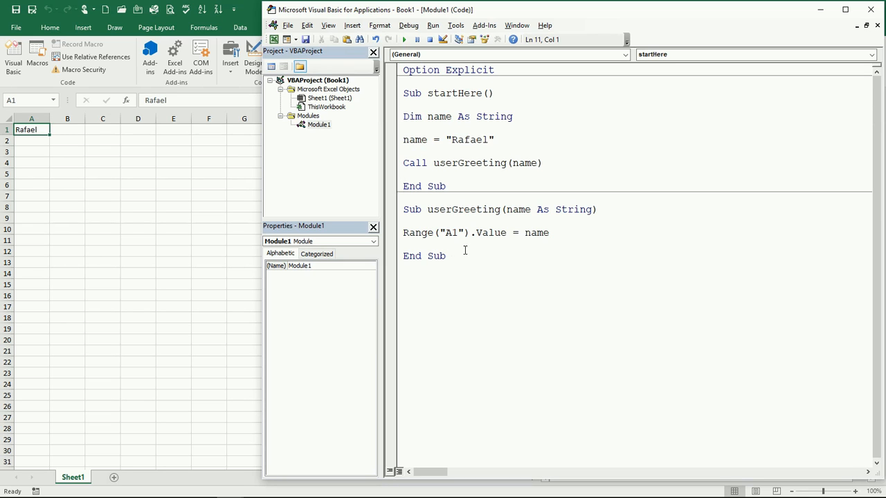
{"action": "triple_click", "coordinate": [473, 232]}
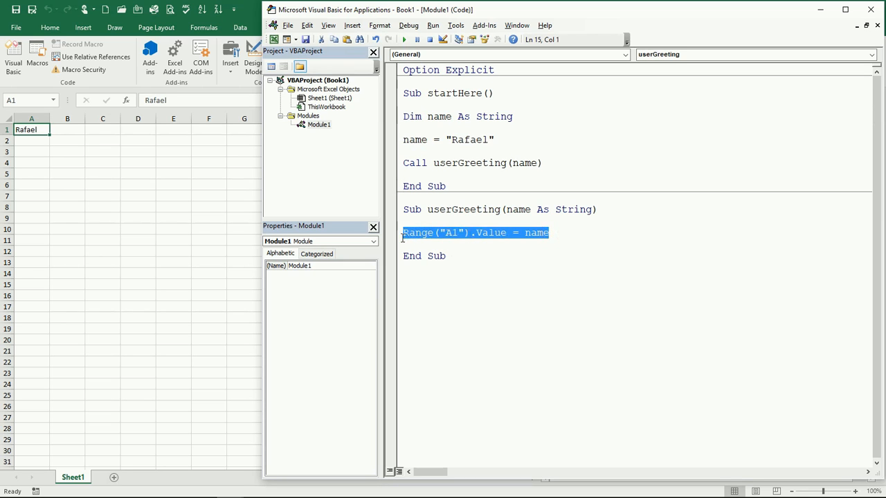
{"action": "left_click", "coordinate": [484, 242]}
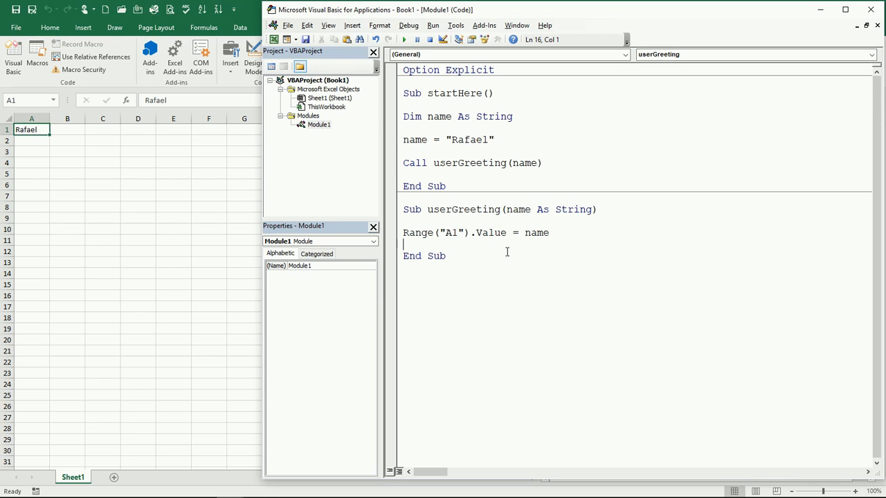
{"action": "mouse_move", "coordinate": [468, 141]}
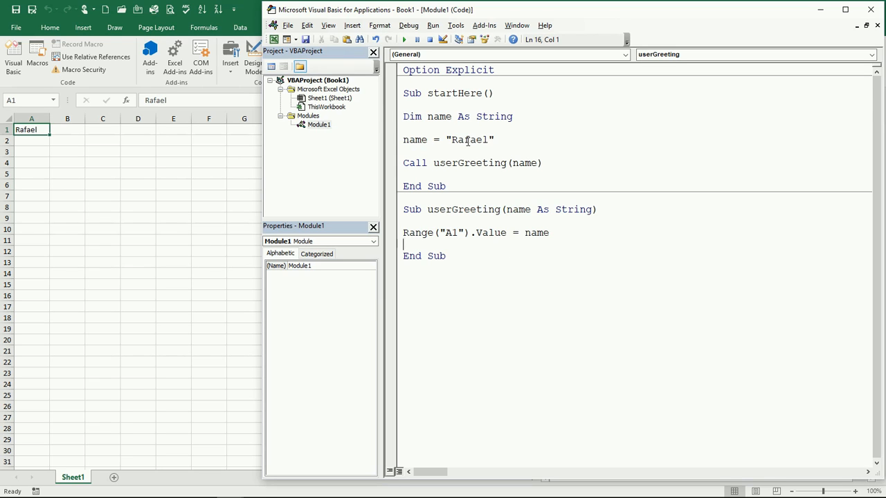
{"action": "left_click_drag", "start_coordinate": [404, 116], "coordinate": [542, 162]}
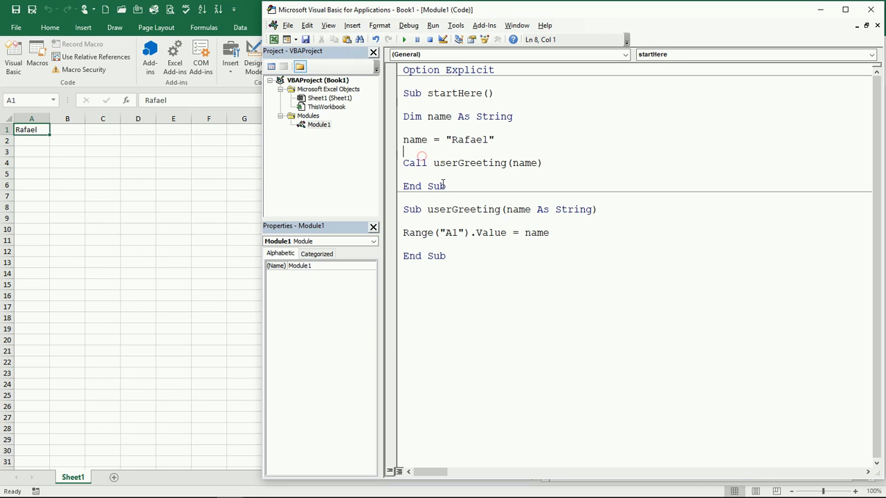
{"action": "left_click", "coordinate": [415, 233]}
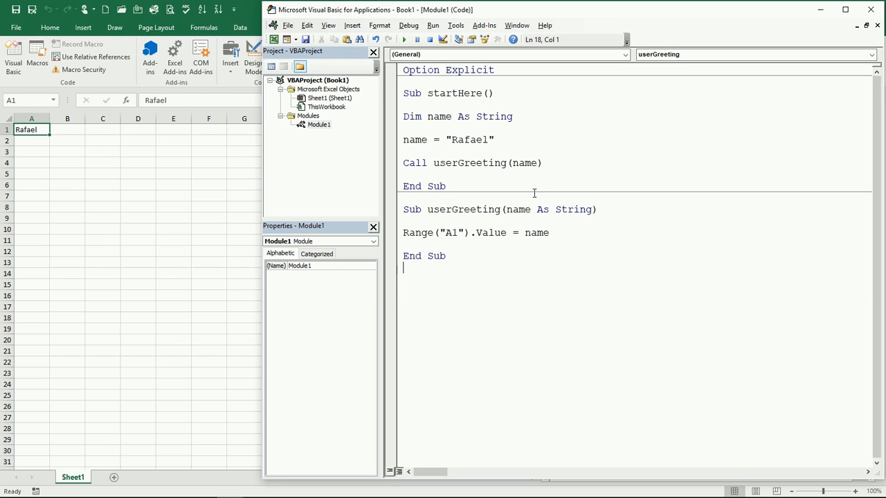
{"action": "mouse_move", "coordinate": [535, 173]}
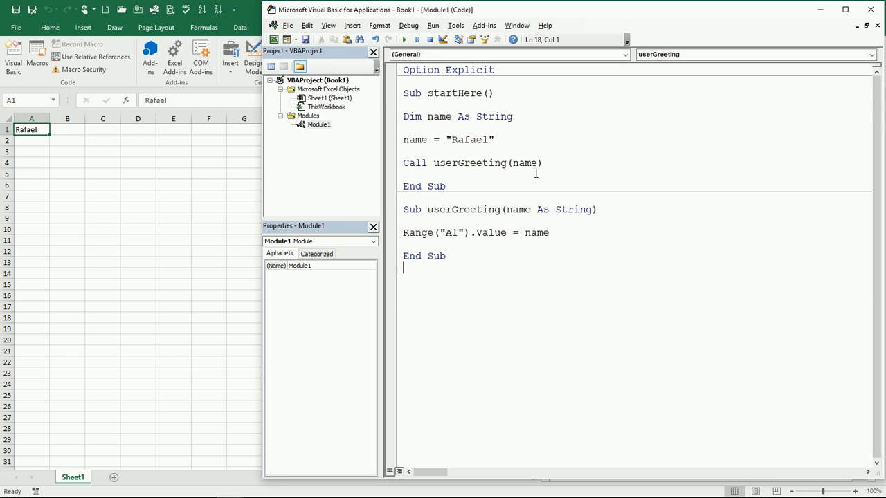
{"action": "left_click", "coordinate": [475, 116]}
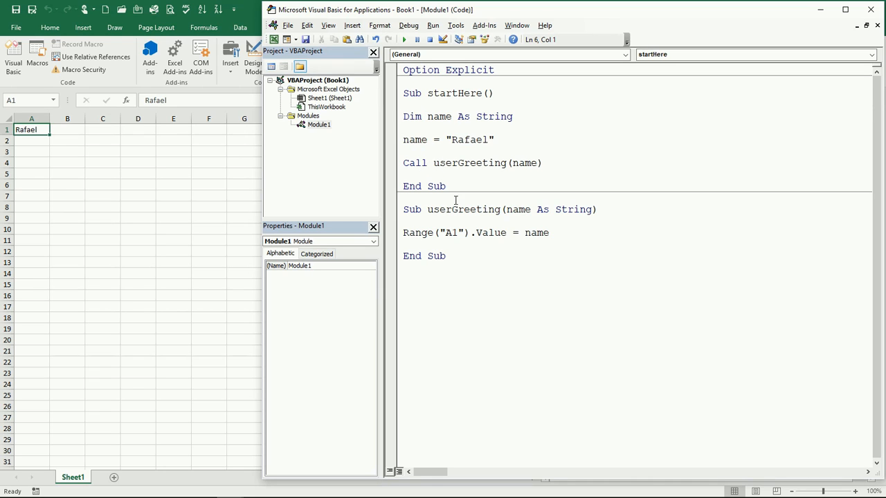
{"action": "mouse_move", "coordinate": [506, 159]}
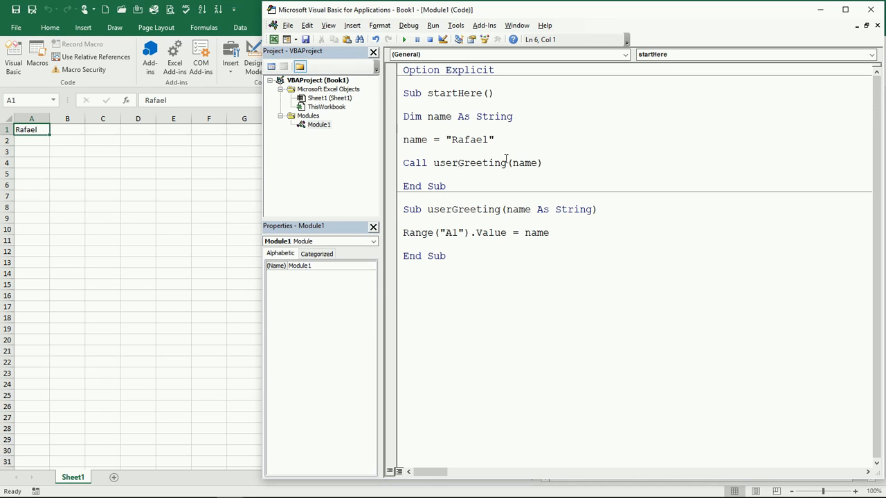
{"action": "mouse_move", "coordinate": [576, 163]}
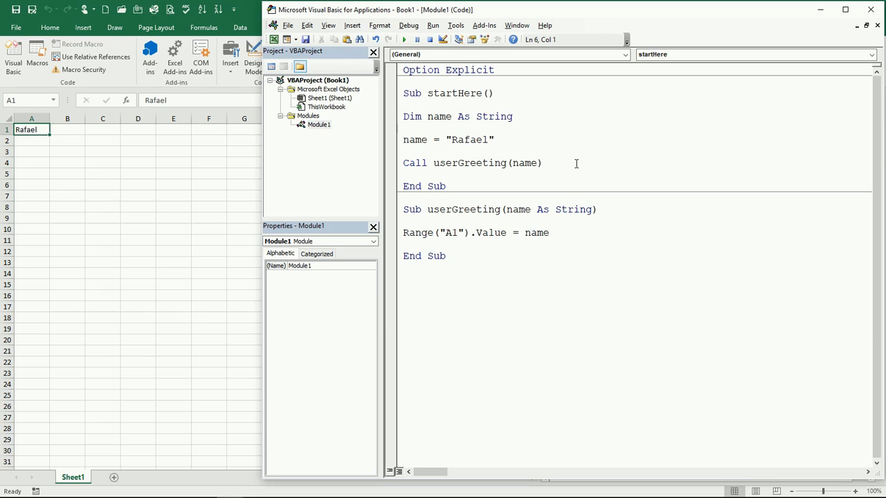
{"action": "mouse_move", "coordinate": [559, 153]}
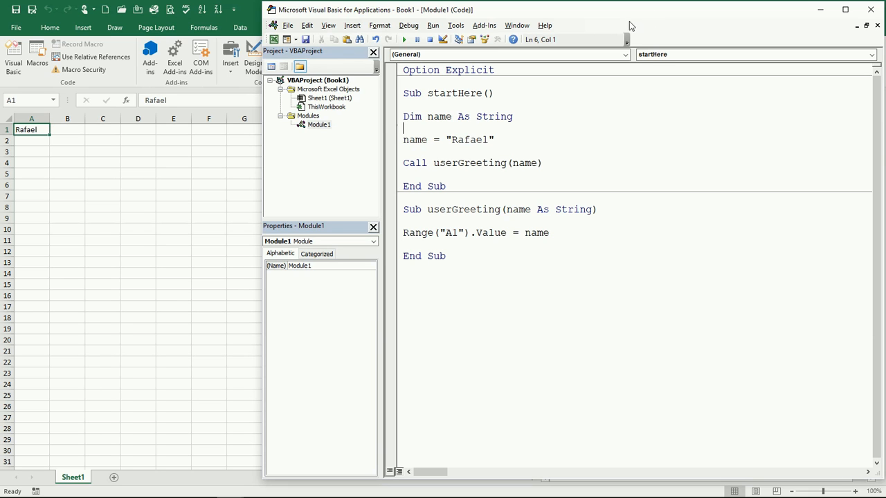
{"action": "mouse_move", "coordinate": [765, 18]}
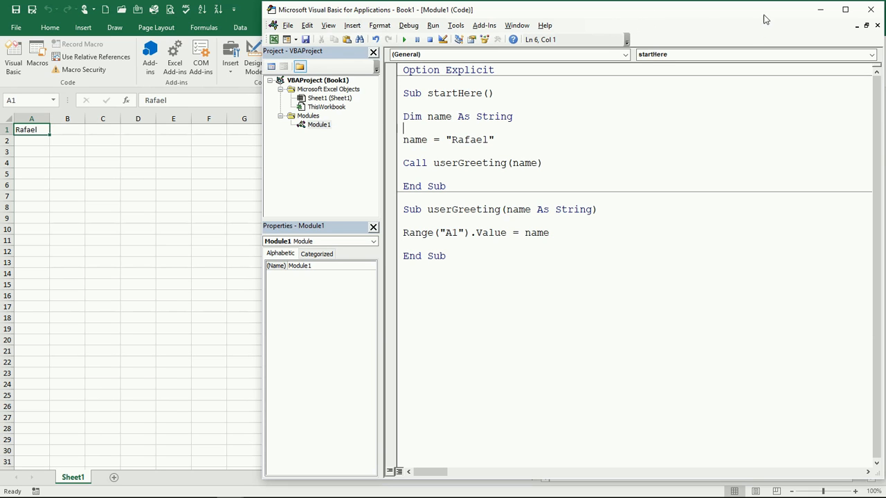